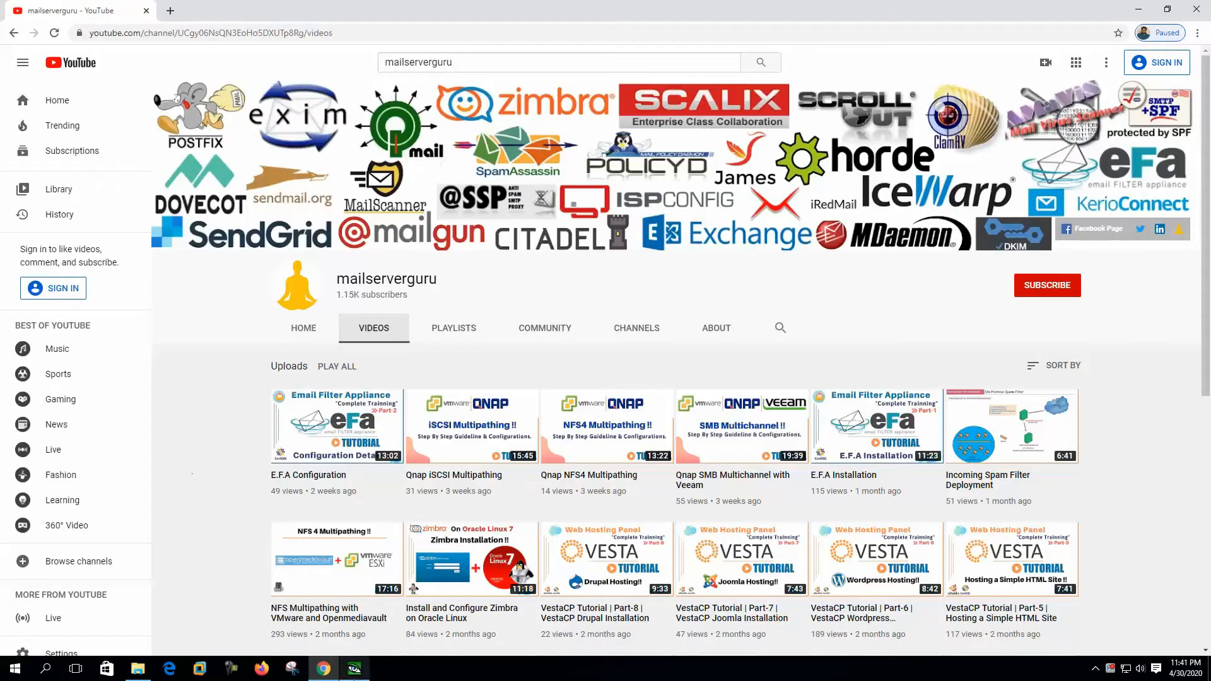
Bring the ACDSee viewer forward showing the Mail Server Tools & Terminologies Part-3 title slide.
{"action": "left_click", "coordinate": [353, 669]}
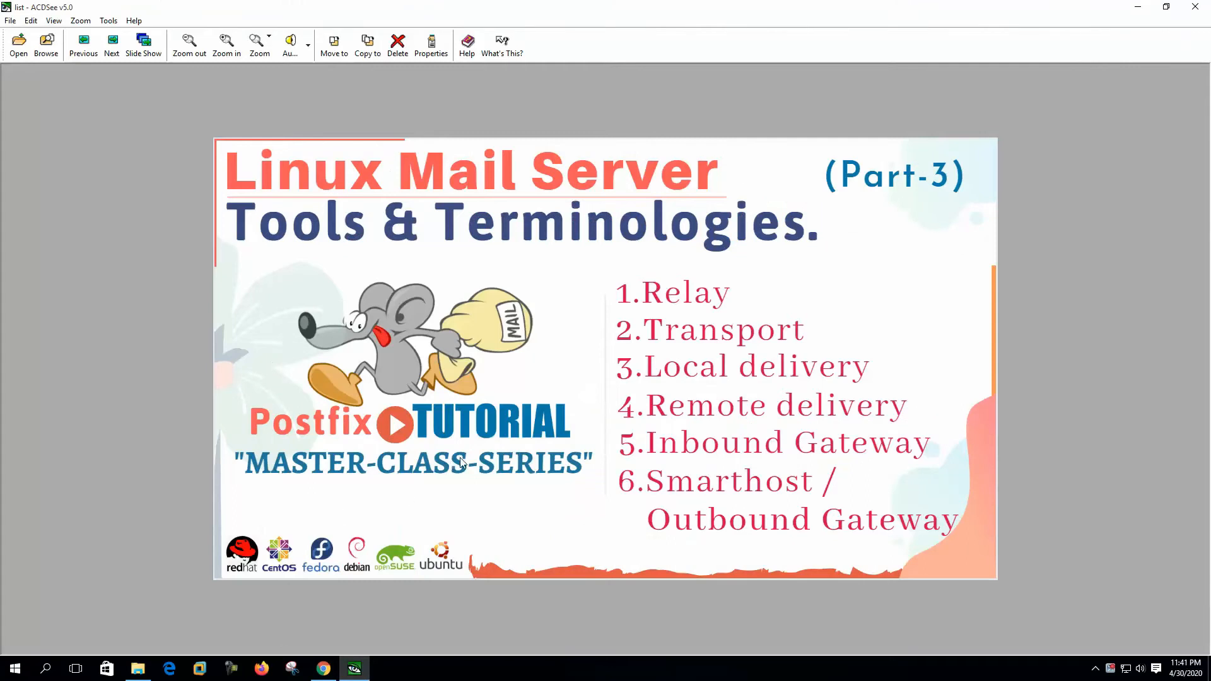
{"action": "mouse_move", "coordinate": [560, 357]}
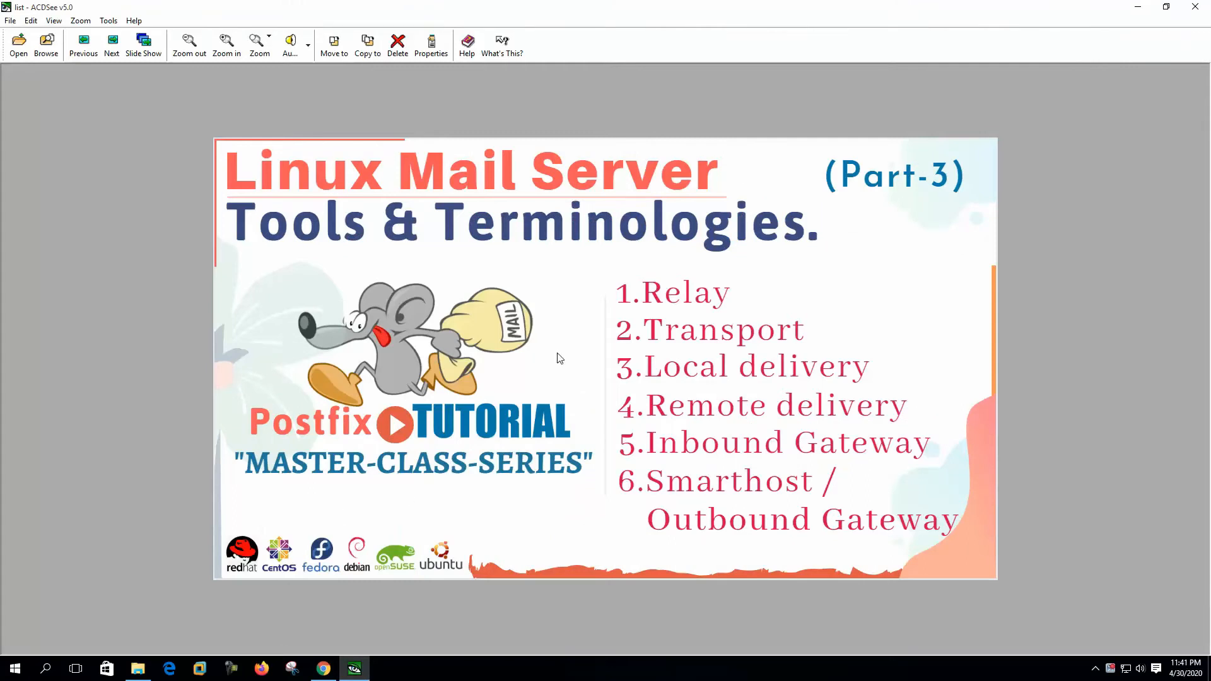
{"action": "mouse_move", "coordinate": [710, 312]}
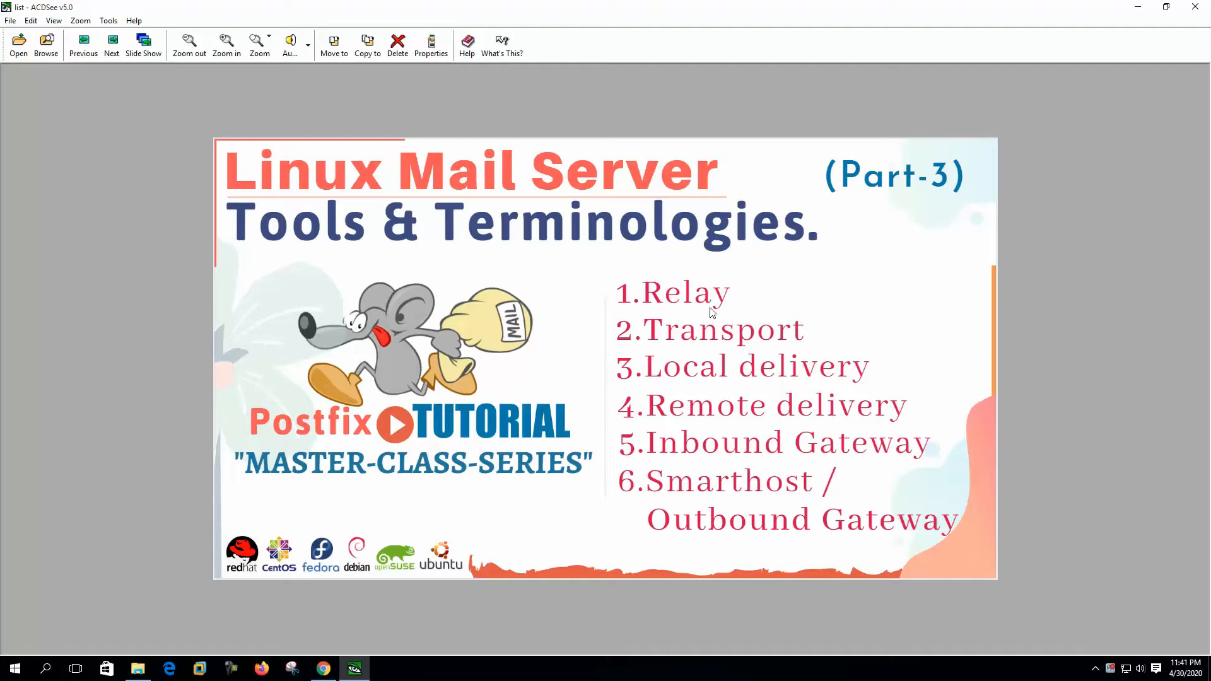
{"action": "mouse_move", "coordinate": [717, 343]}
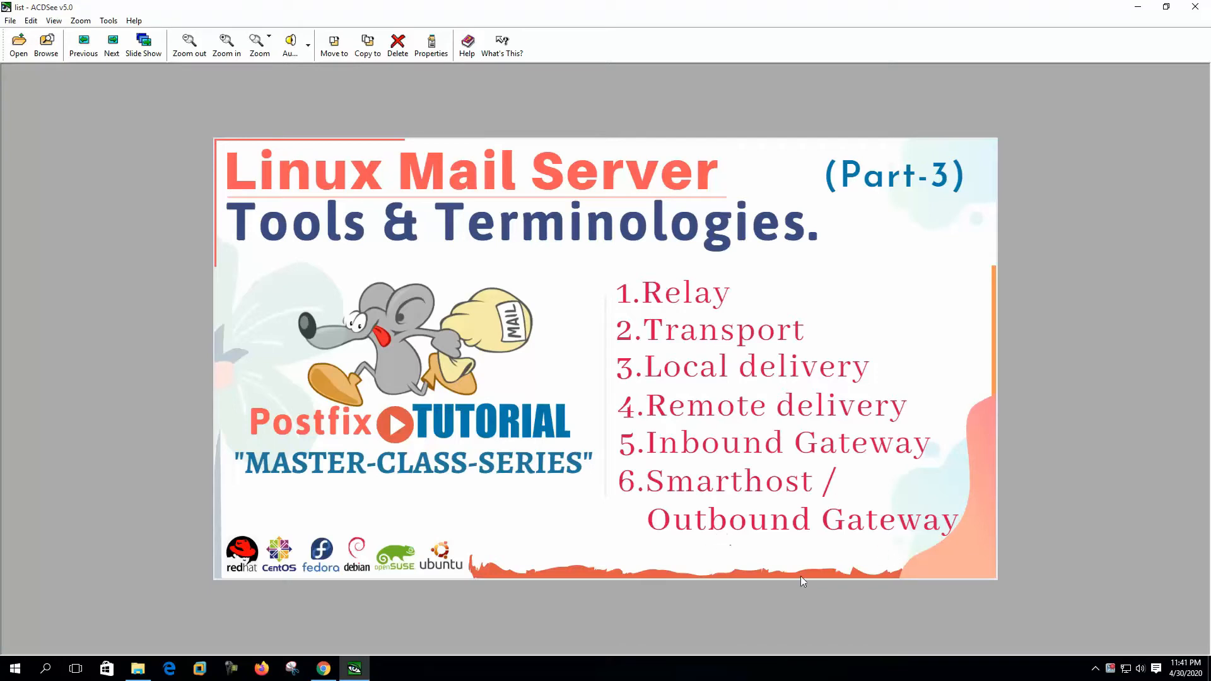
{"action": "mouse_move", "coordinate": [464, 527]}
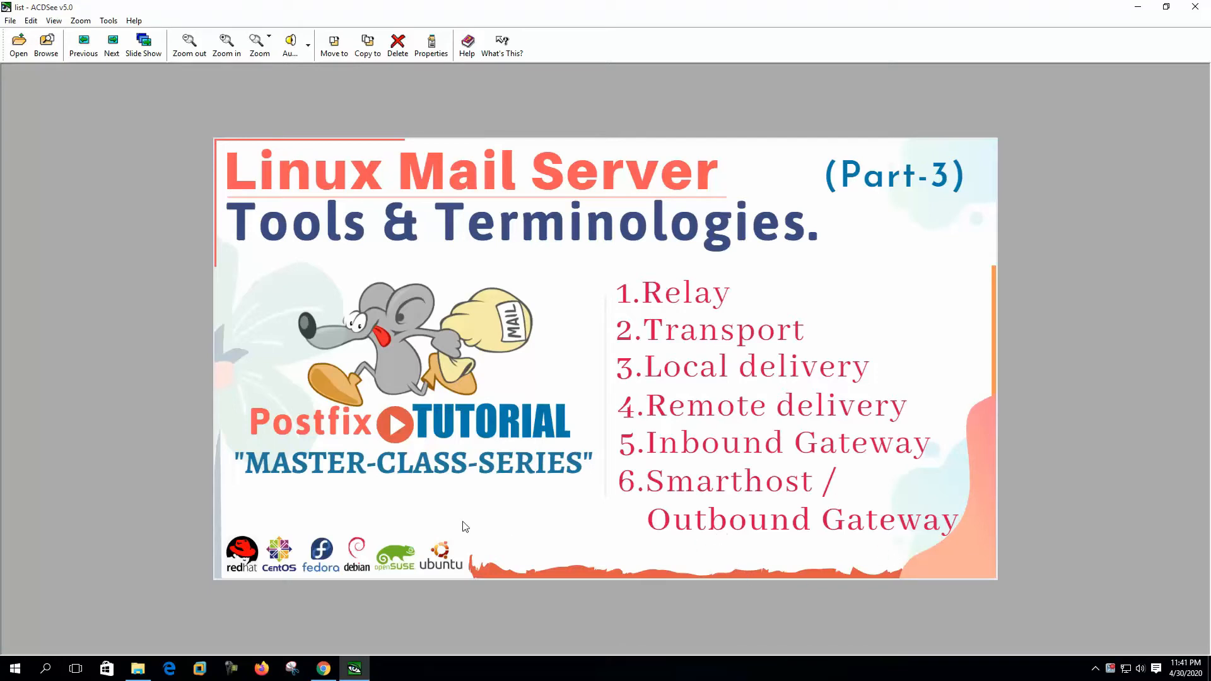
Advance to the Mail Relay diagram with the 192.168.100.0/24 subnet and mailer server.
{"action": "left_click", "coordinate": [111, 44]}
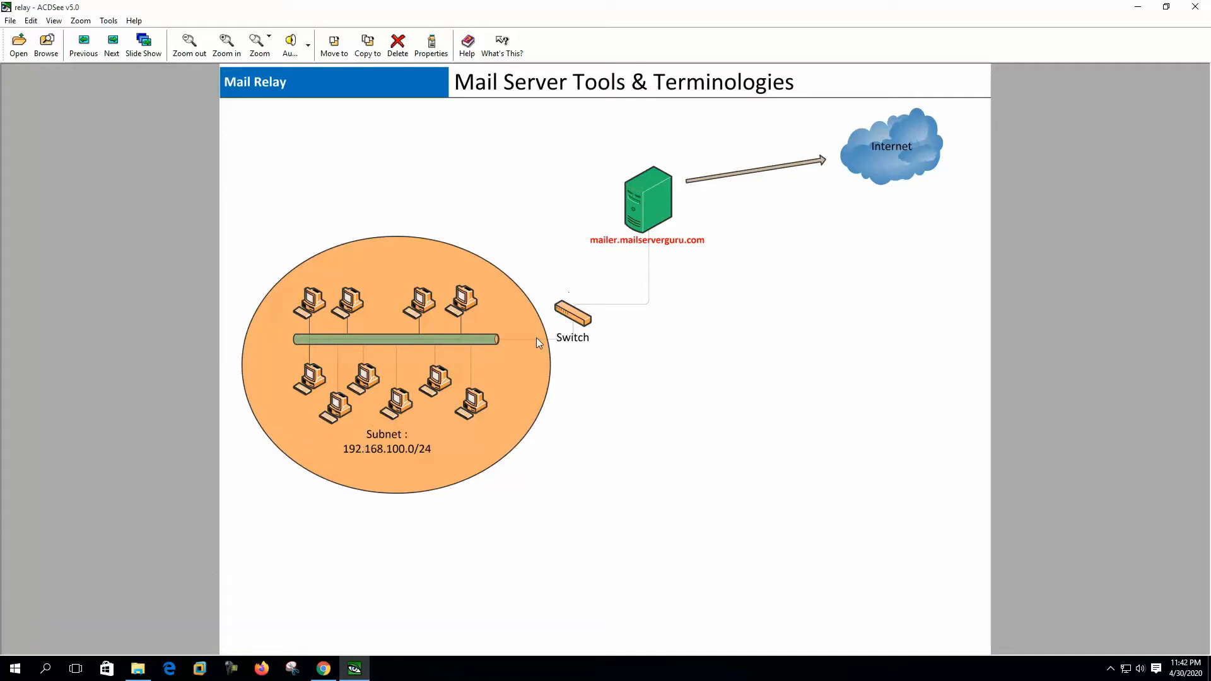
{"action": "mouse_move", "coordinate": [545, 337]}
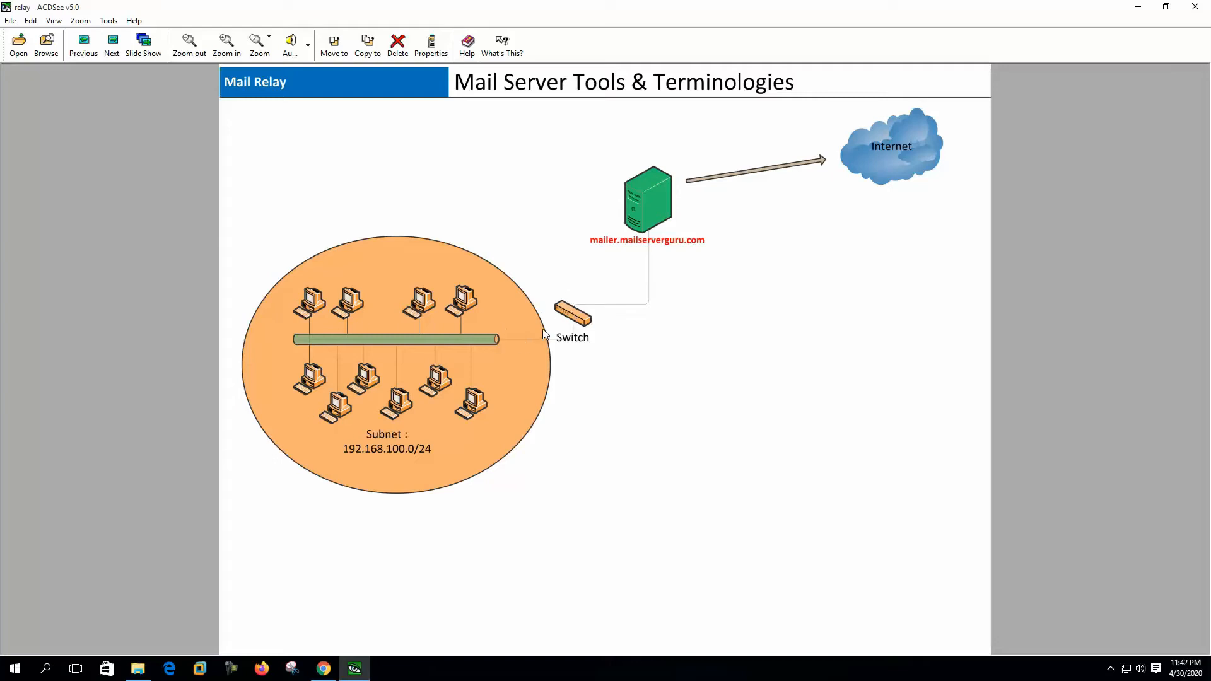
{"action": "mouse_move", "coordinate": [527, 325]}
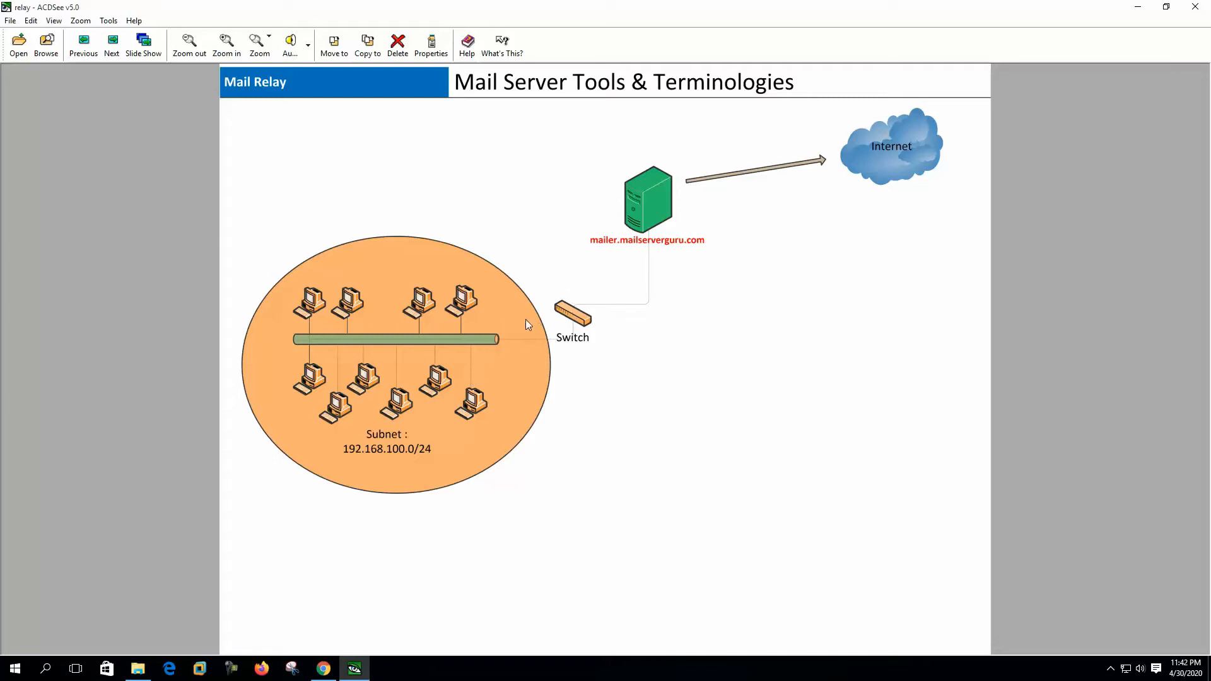
Advance to the Transport Server / Mail Router diagram with its three domain subnets.
{"action": "left_click", "coordinate": [111, 44]}
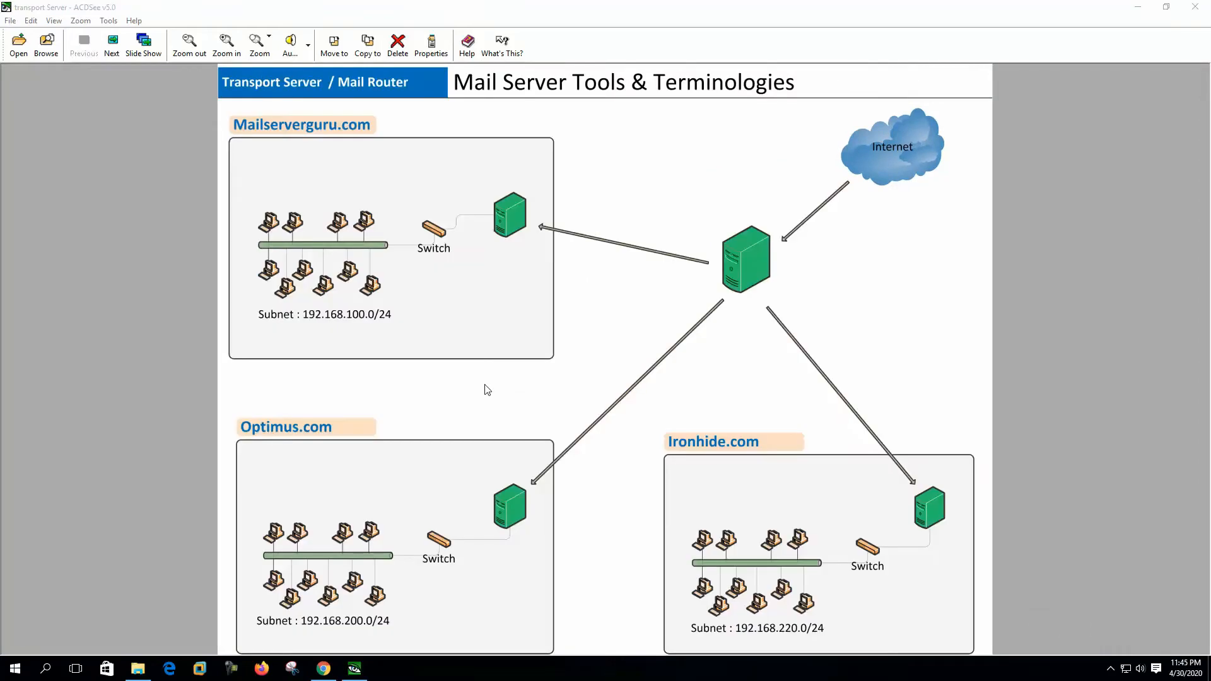
{"action": "mouse_move", "coordinate": [418, 130]}
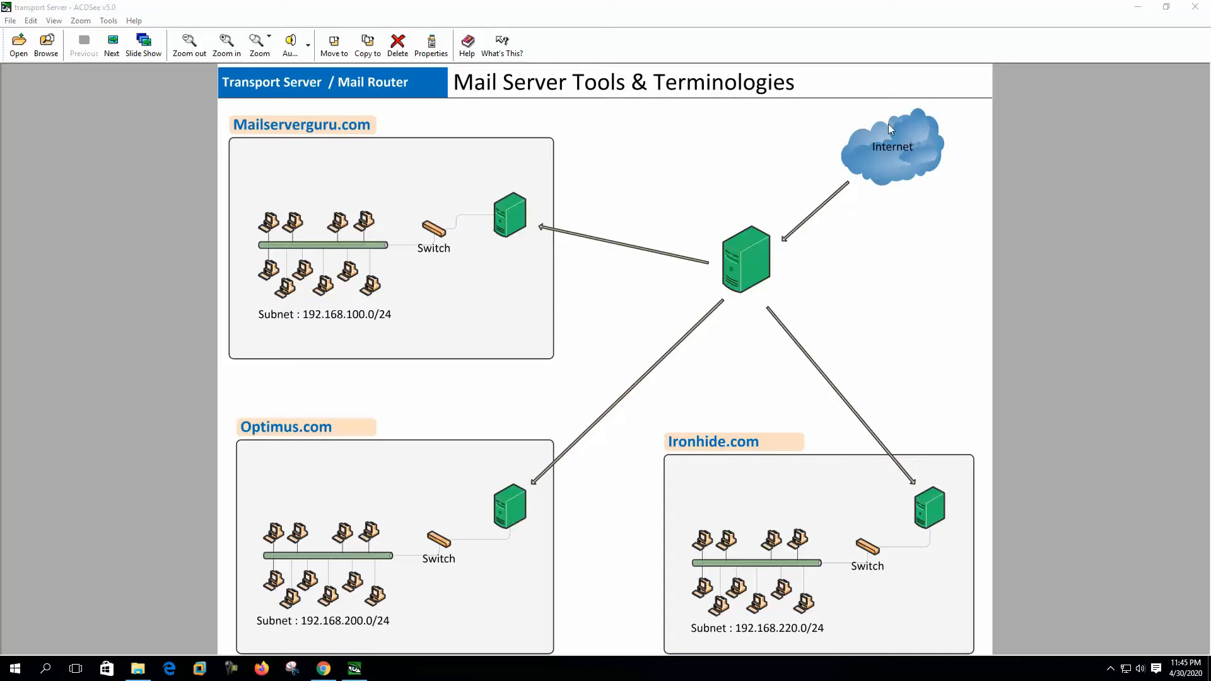
{"action": "mouse_move", "coordinate": [736, 300]}
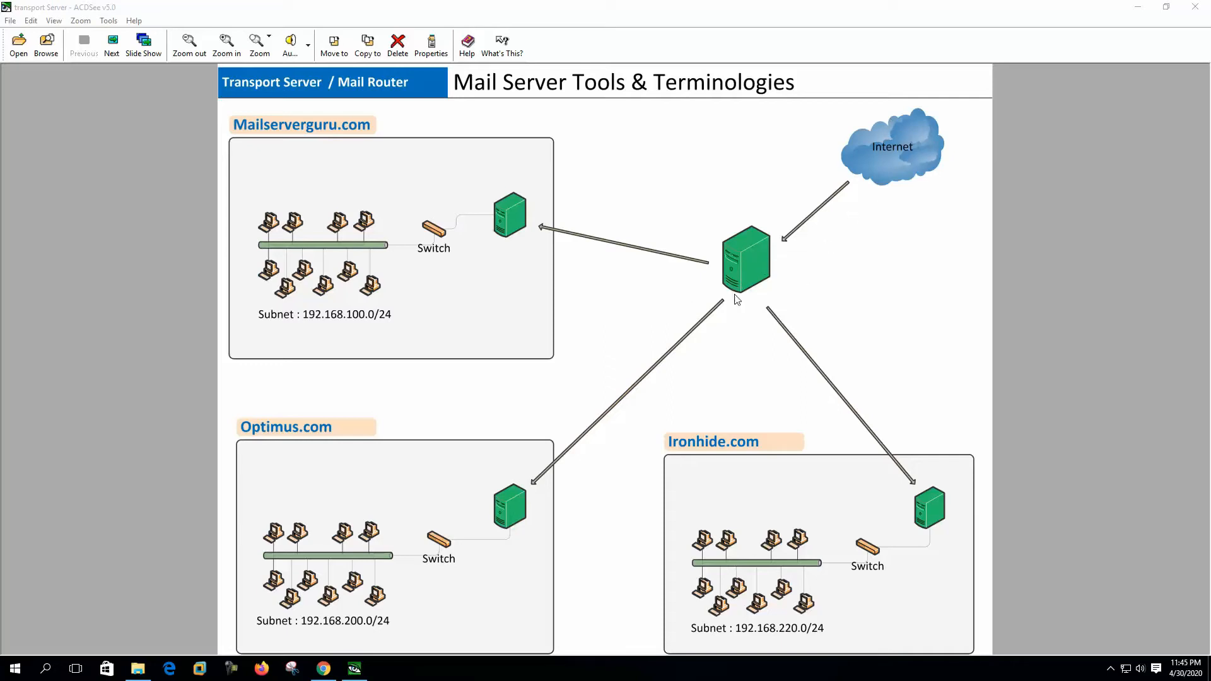
{"action": "mouse_move", "coordinate": [531, 273]}
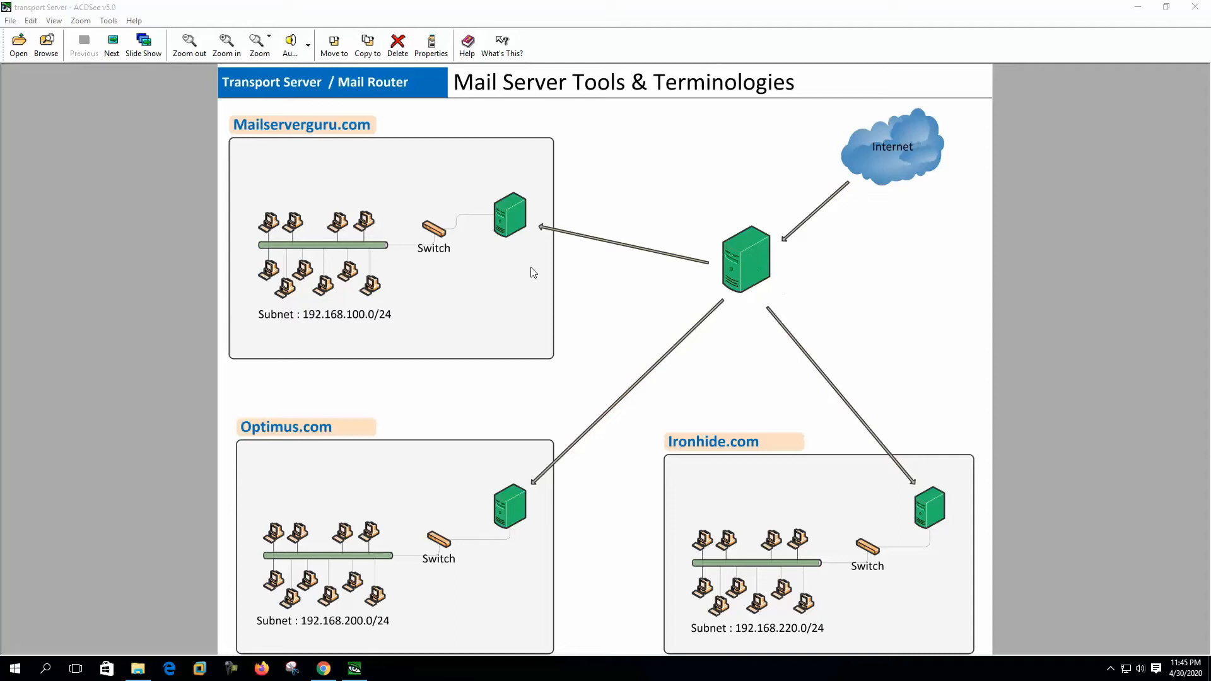
{"action": "mouse_move", "coordinate": [810, 288]}
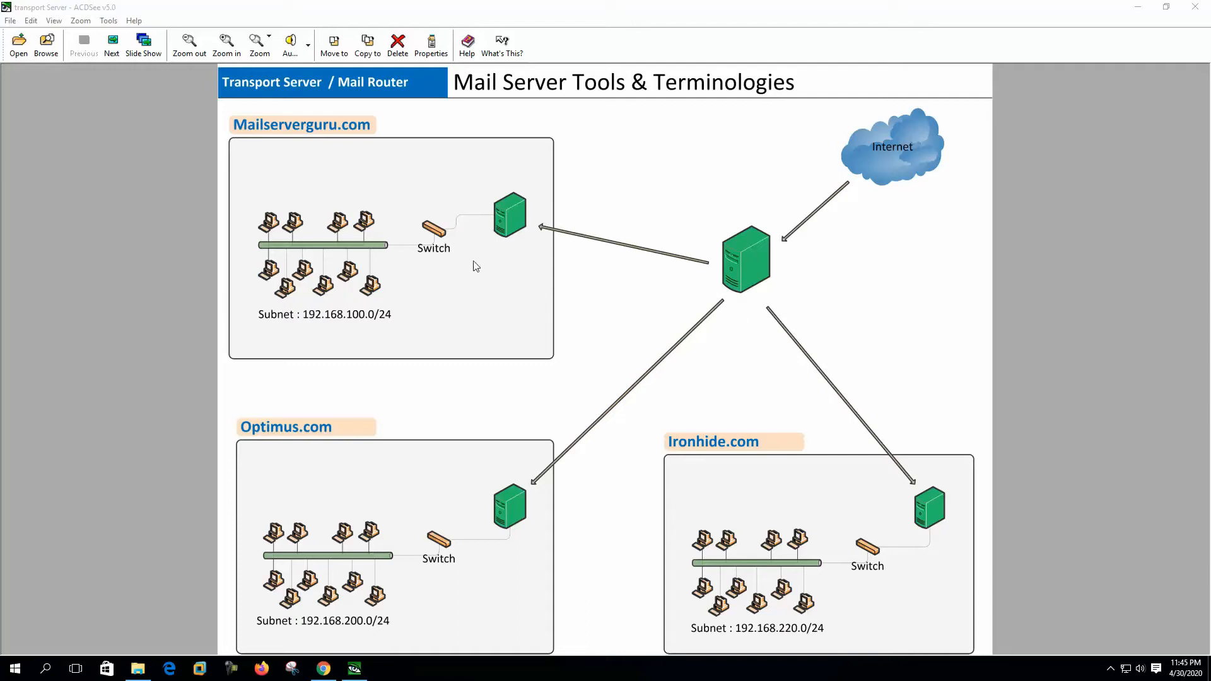
{"action": "mouse_move", "coordinate": [820, 289]}
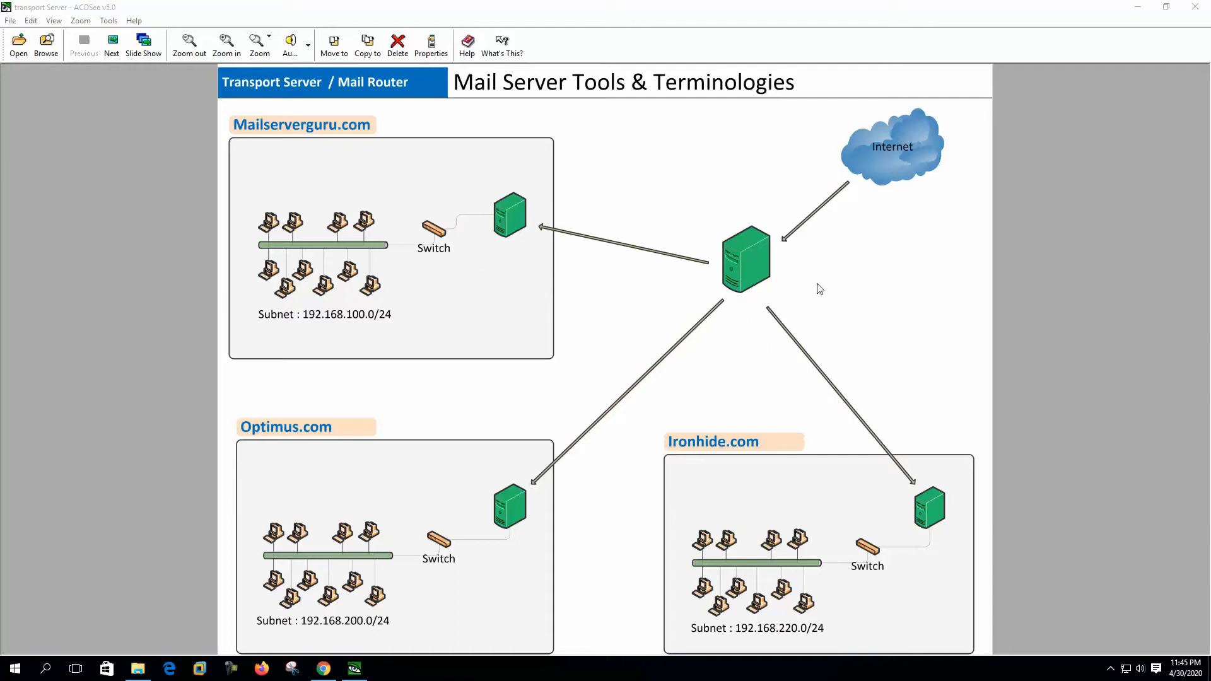
{"action": "mouse_move", "coordinate": [564, 230]}
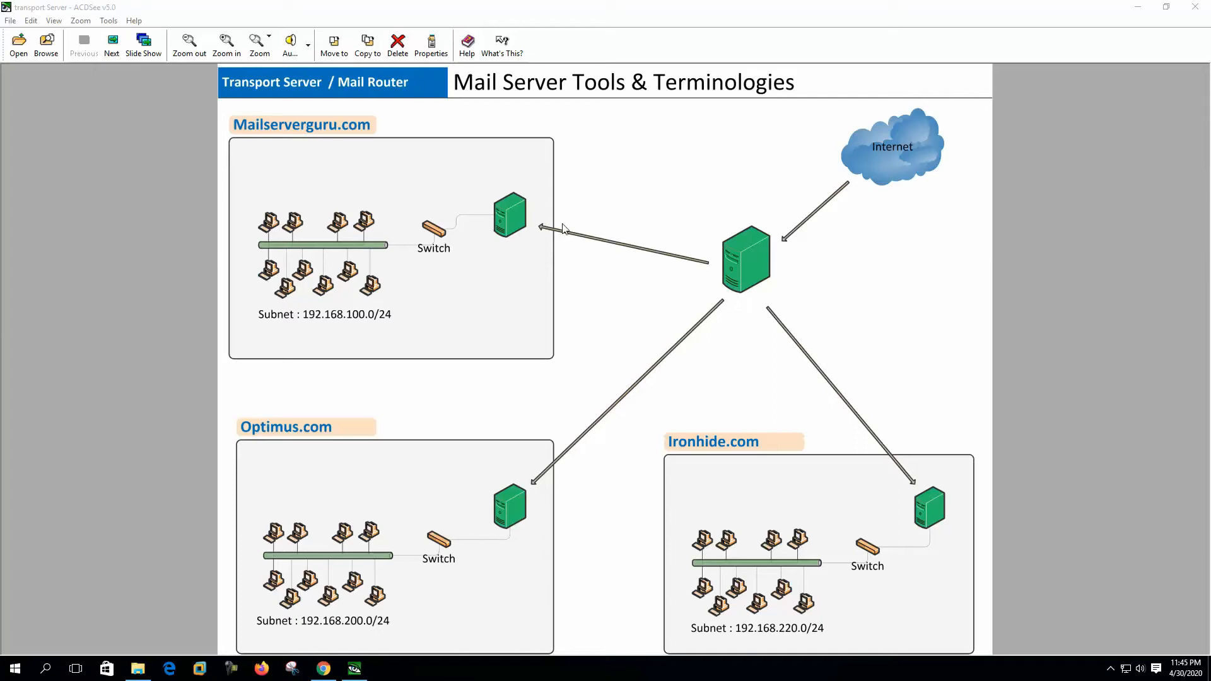
{"action": "mouse_move", "coordinate": [566, 453]}
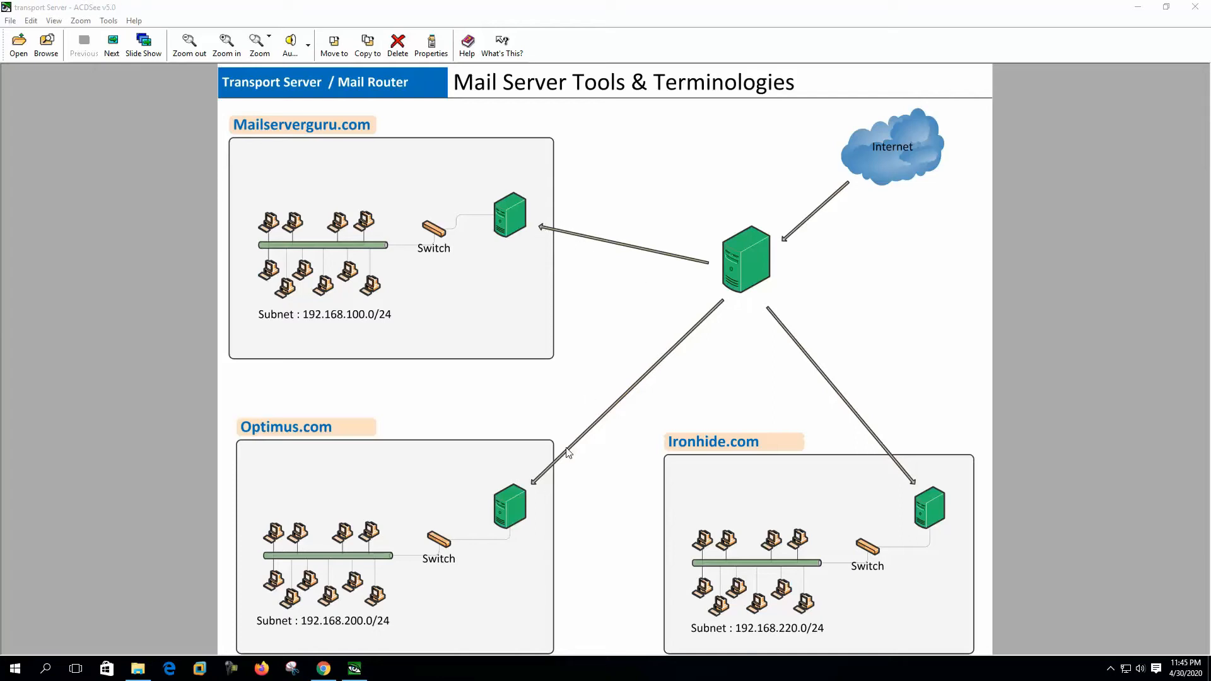
{"action": "mouse_move", "coordinate": [704, 238]}
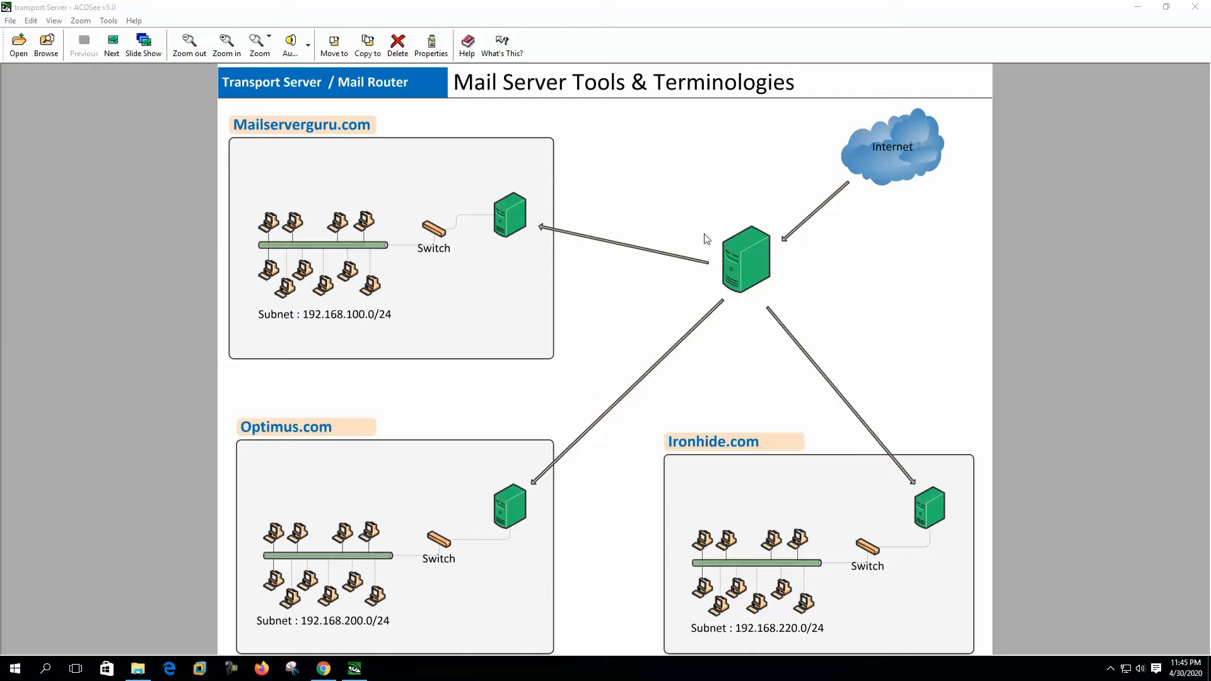
{"action": "mouse_move", "coordinate": [475, 500]}
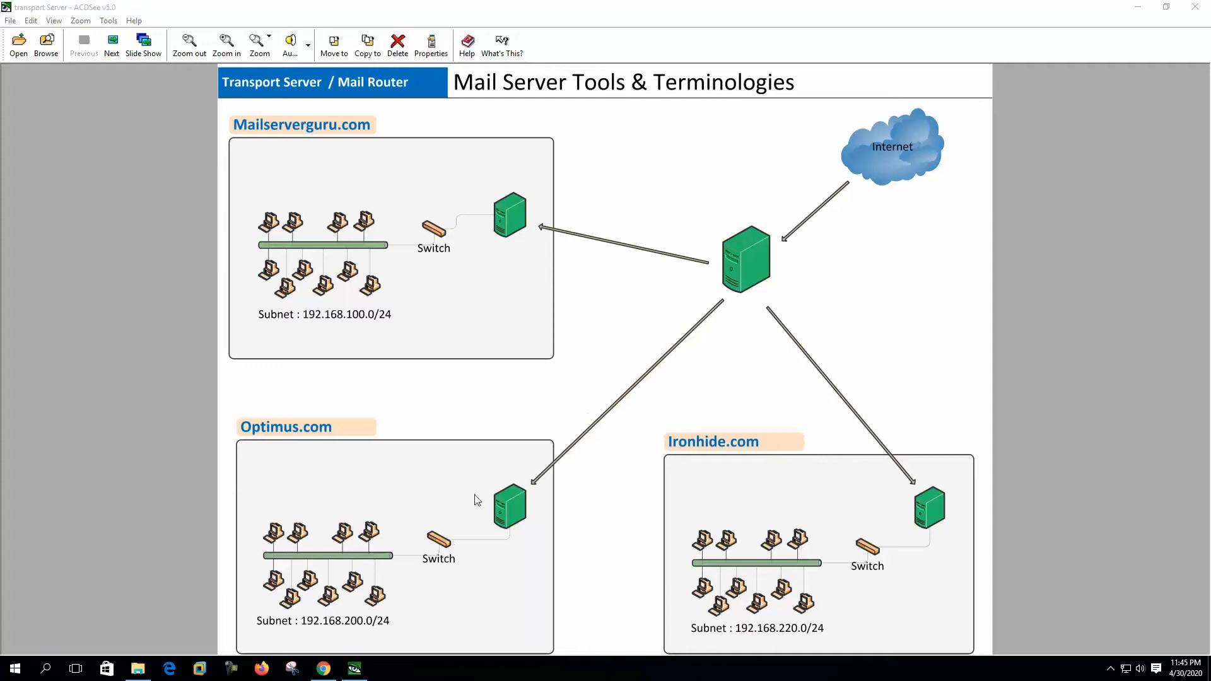
{"action": "mouse_move", "coordinate": [735, 284]}
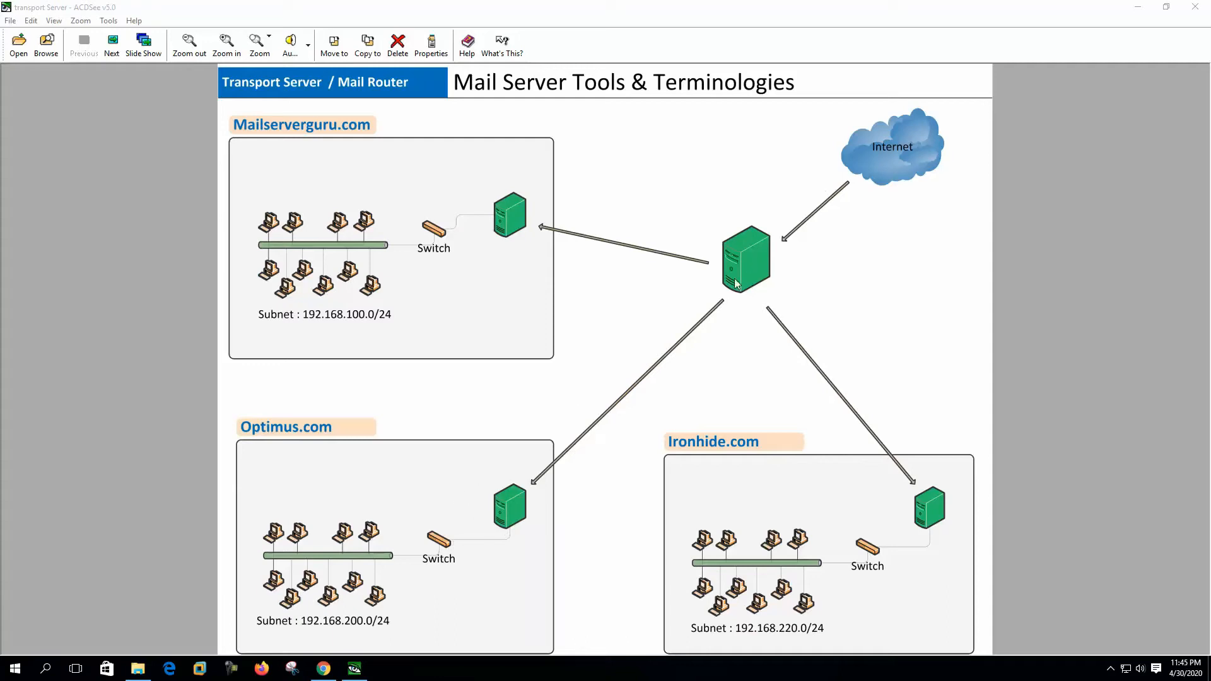
{"action": "mouse_move", "coordinate": [492, 355]}
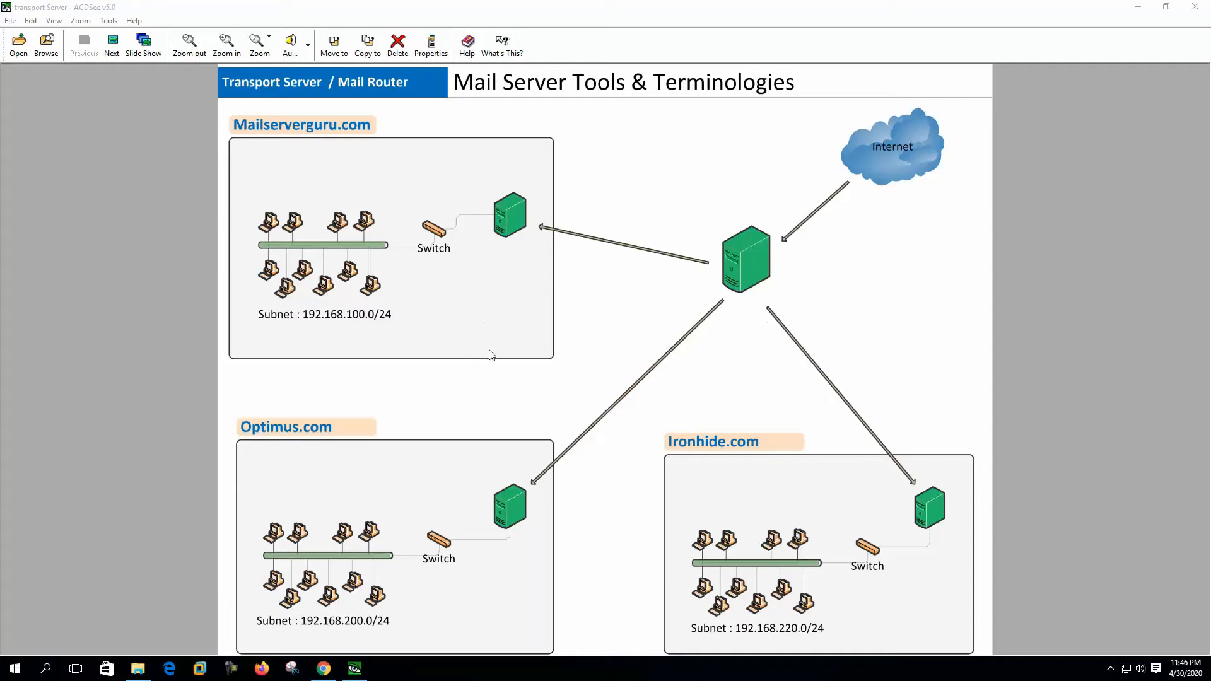
{"action": "mouse_move", "coordinate": [772, 254]}
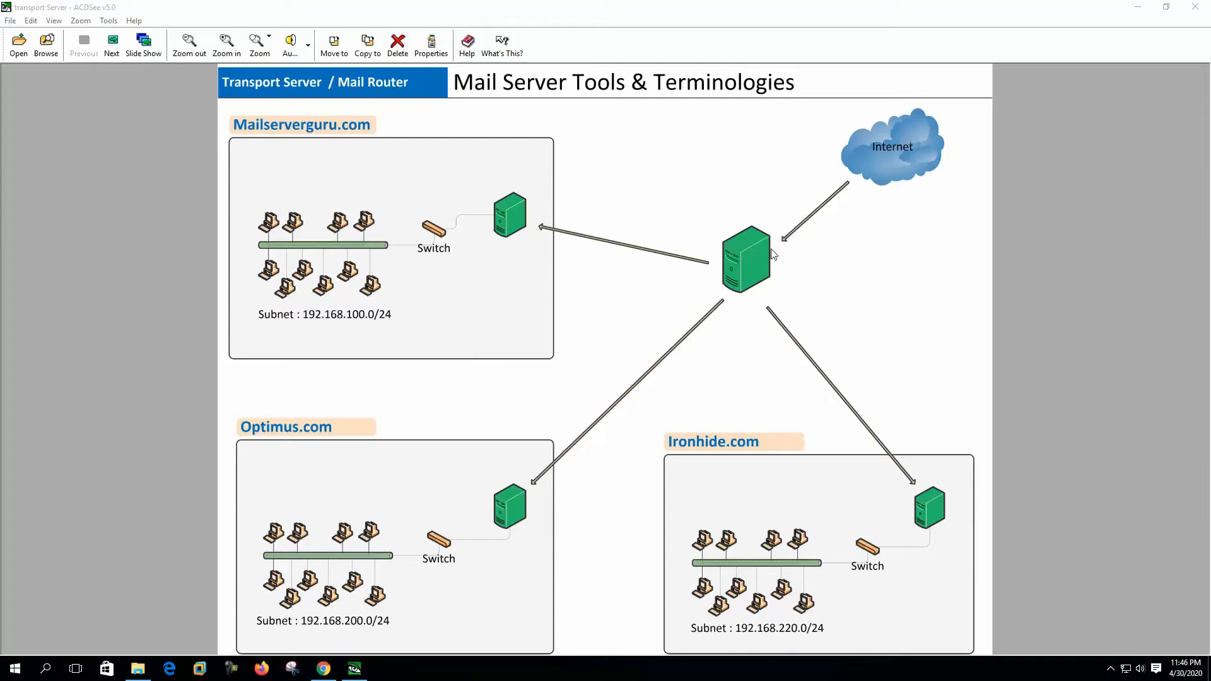
{"action": "mouse_move", "coordinate": [714, 259]}
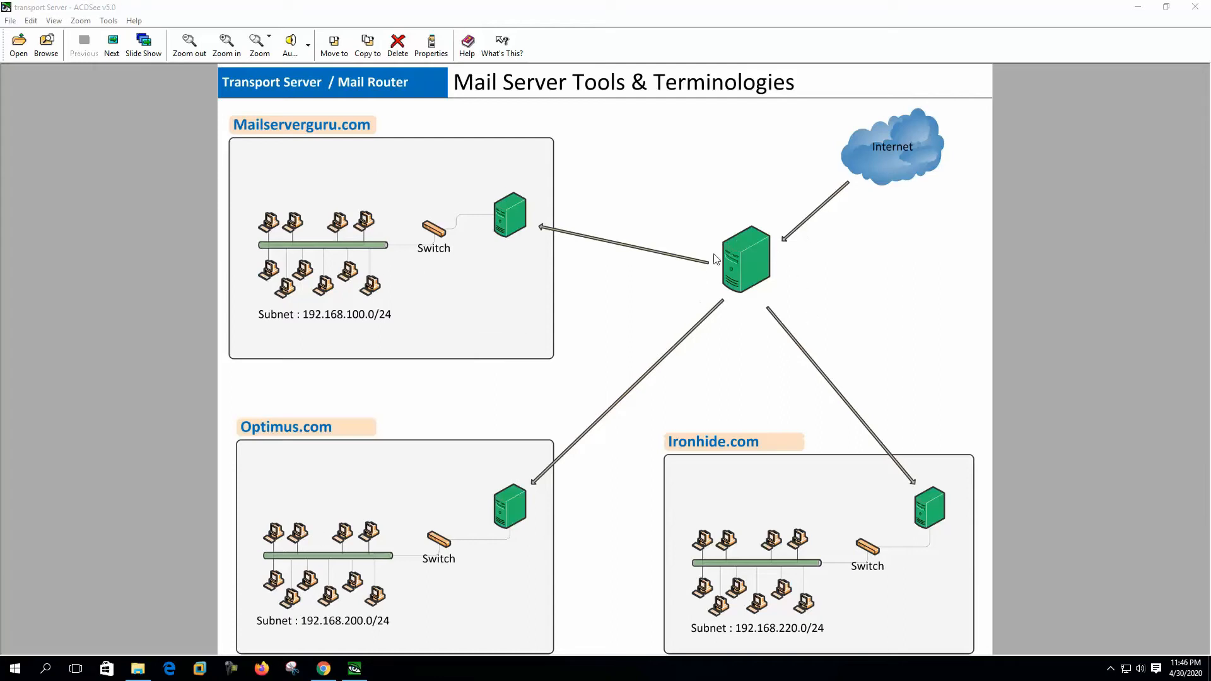
{"action": "mouse_move", "coordinate": [593, 556]}
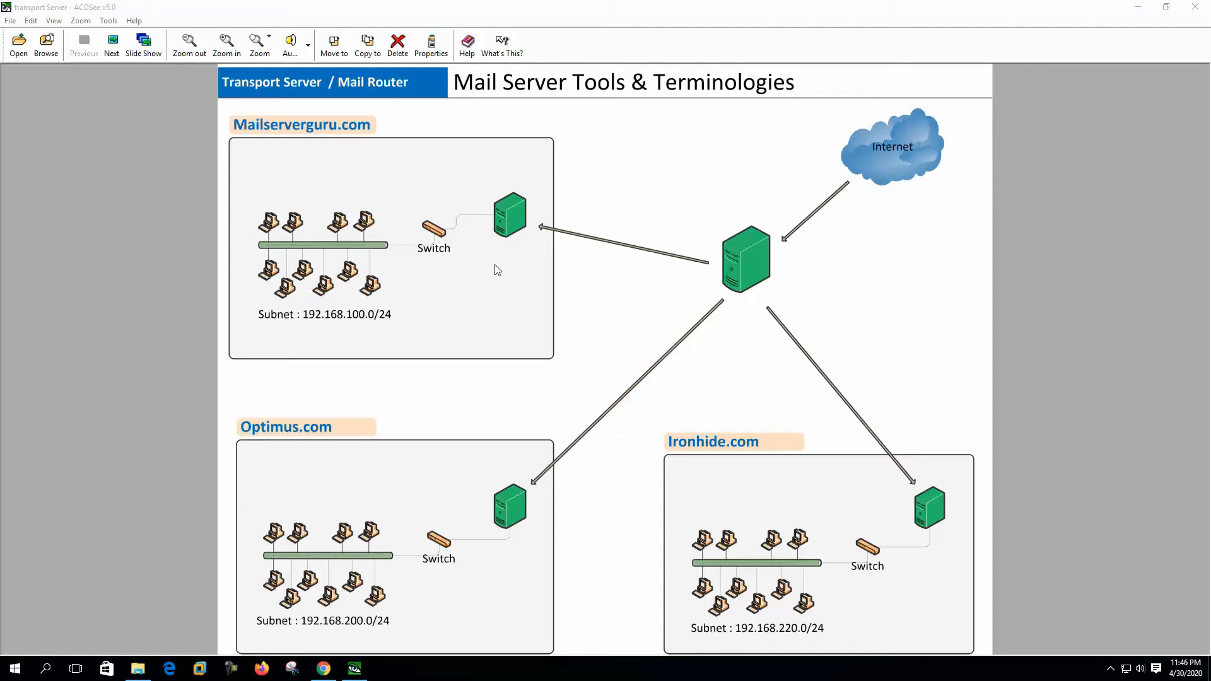
{"action": "mouse_move", "coordinate": [283, 116]}
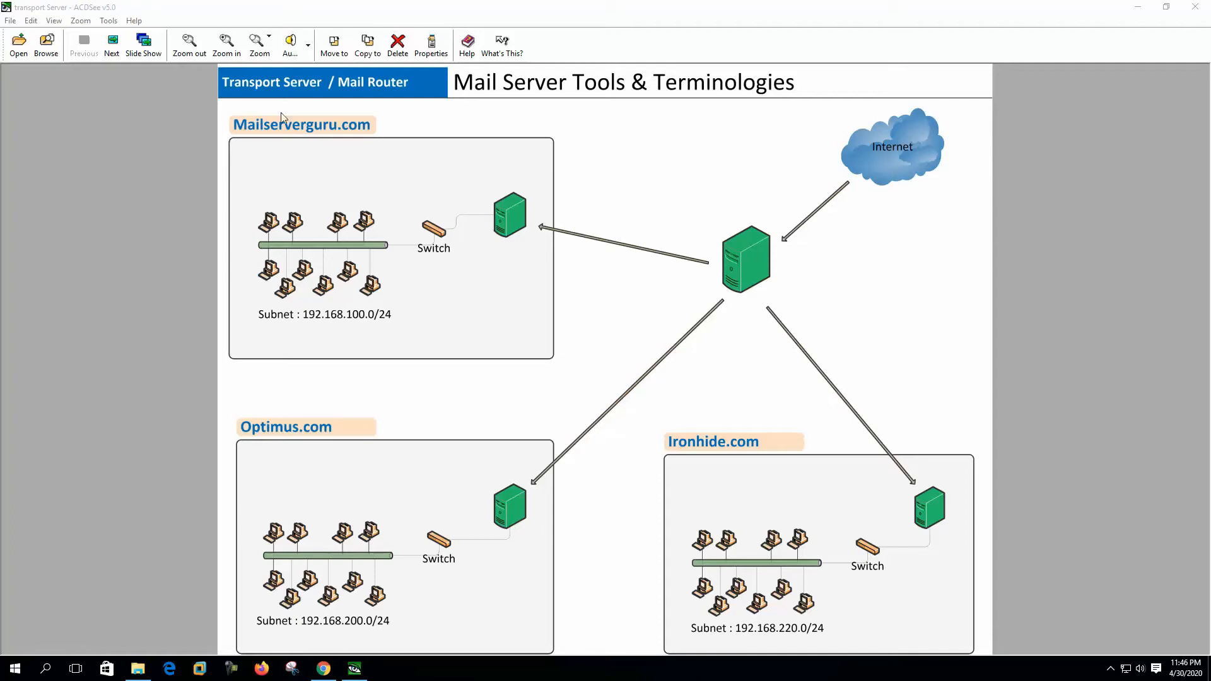
Advance to the eMail Local Delivery diagram tracing MTA, LDA, Mailbox and Dovecote.
{"action": "left_click", "coordinate": [112, 44]}
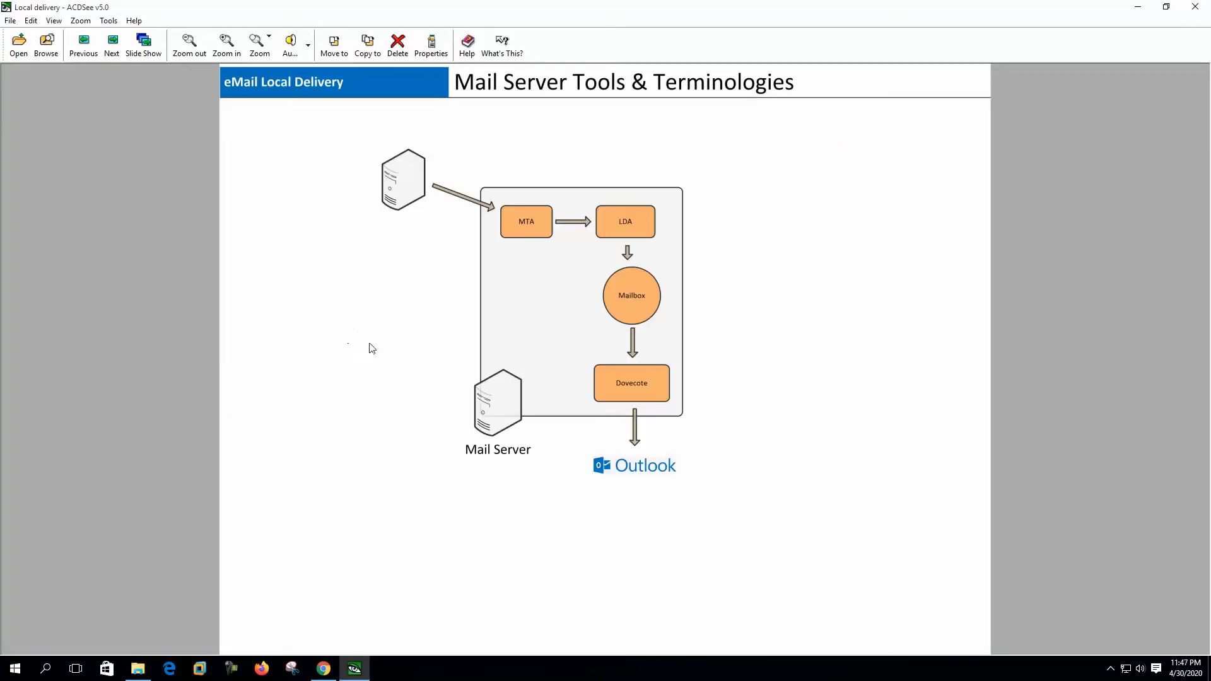
{"action": "mouse_move", "coordinate": [527, 264]}
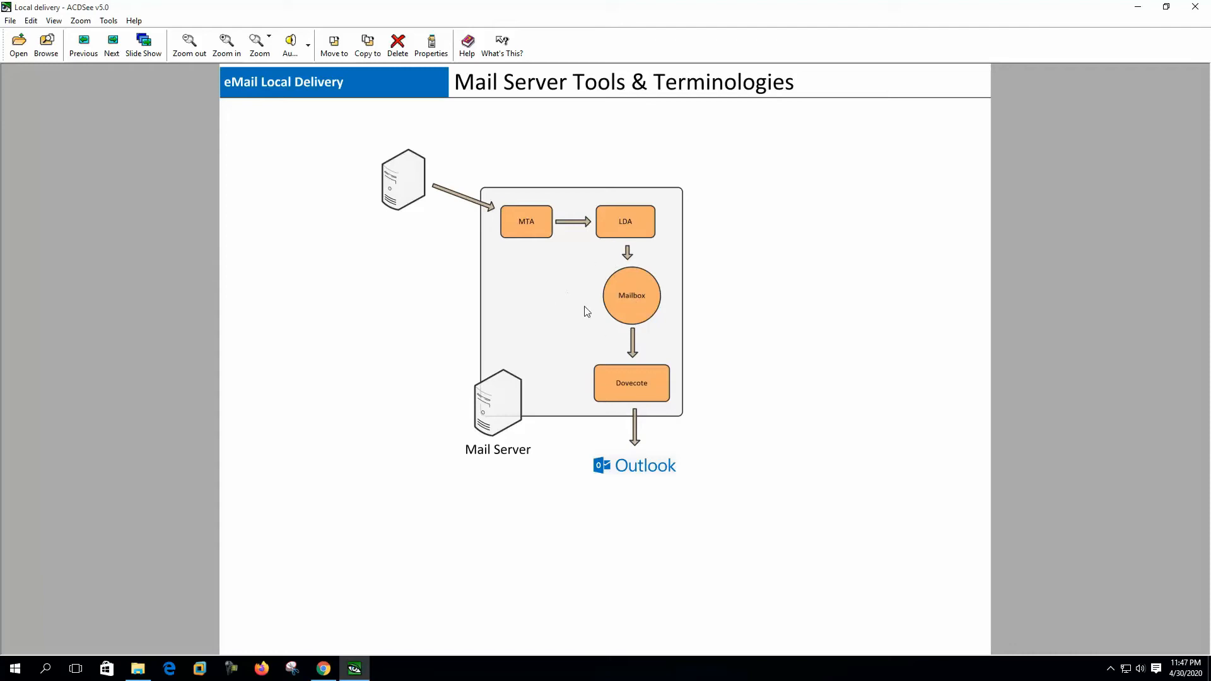
{"action": "mouse_move", "coordinate": [632, 327]}
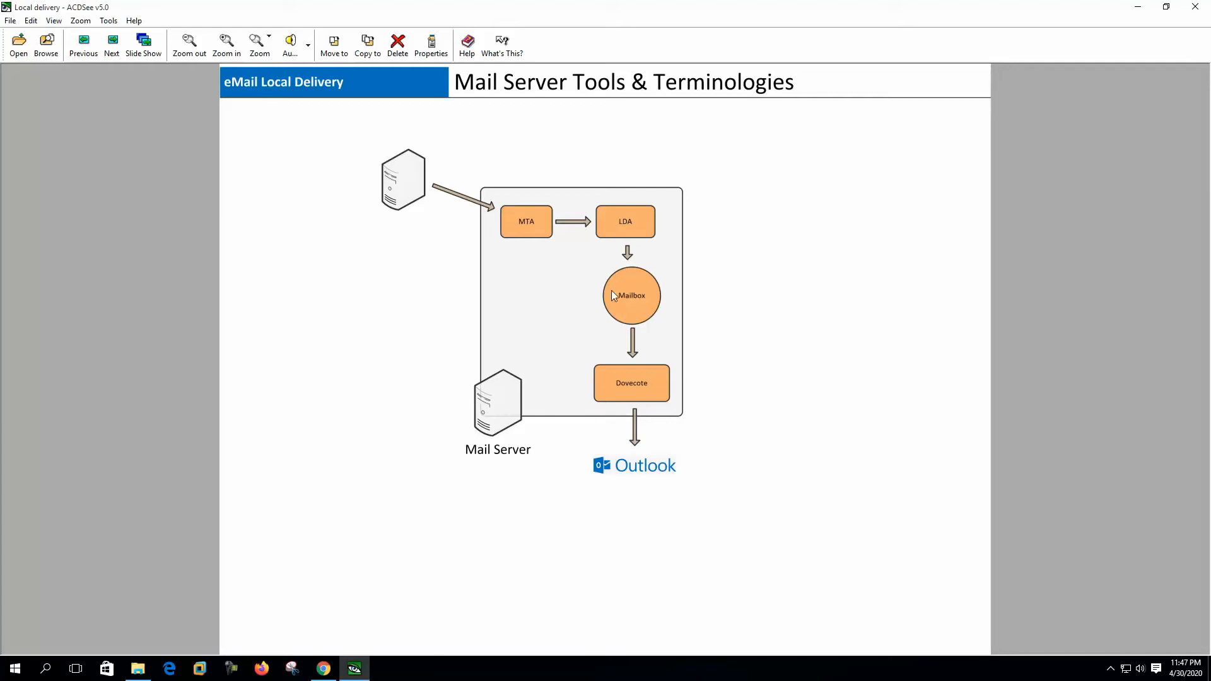
{"action": "mouse_move", "coordinate": [584, 224]}
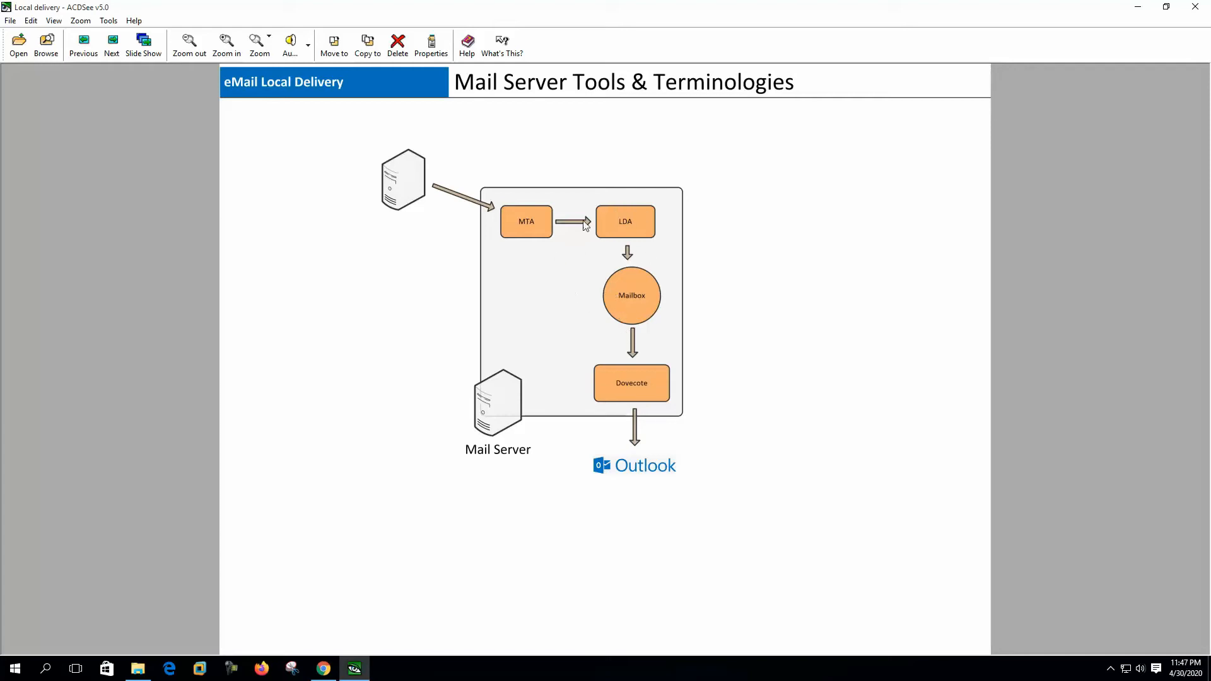
{"action": "mouse_move", "coordinate": [628, 218]}
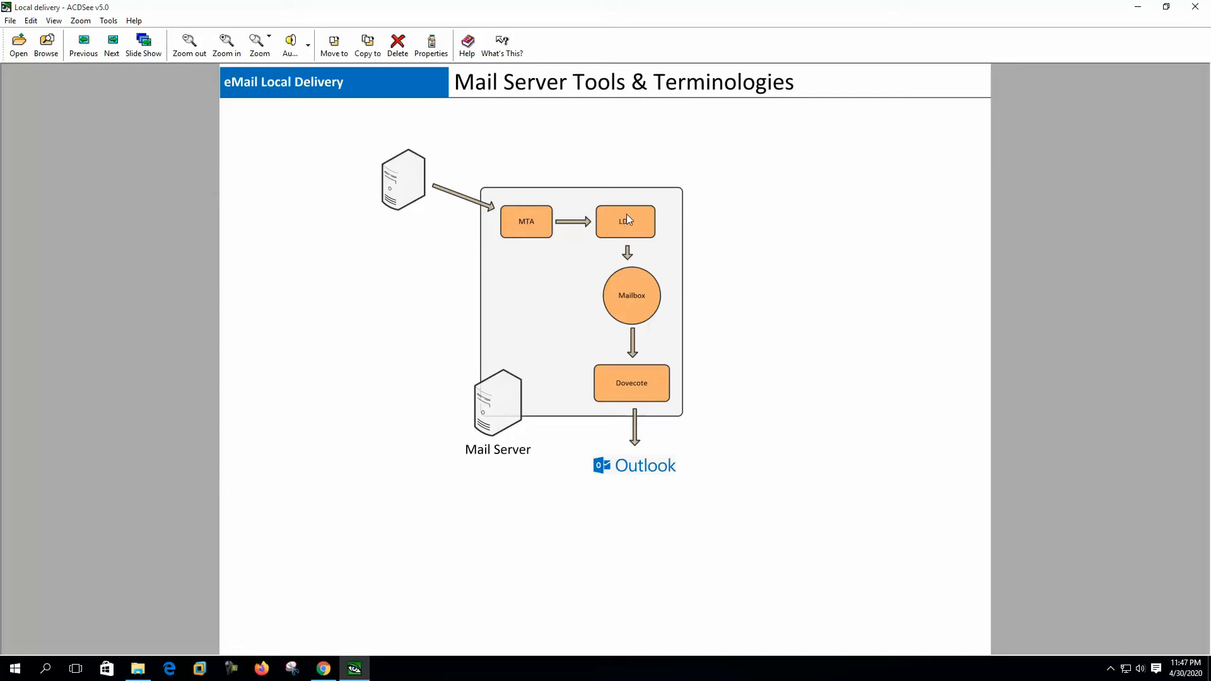
{"action": "mouse_move", "coordinate": [635, 345]}
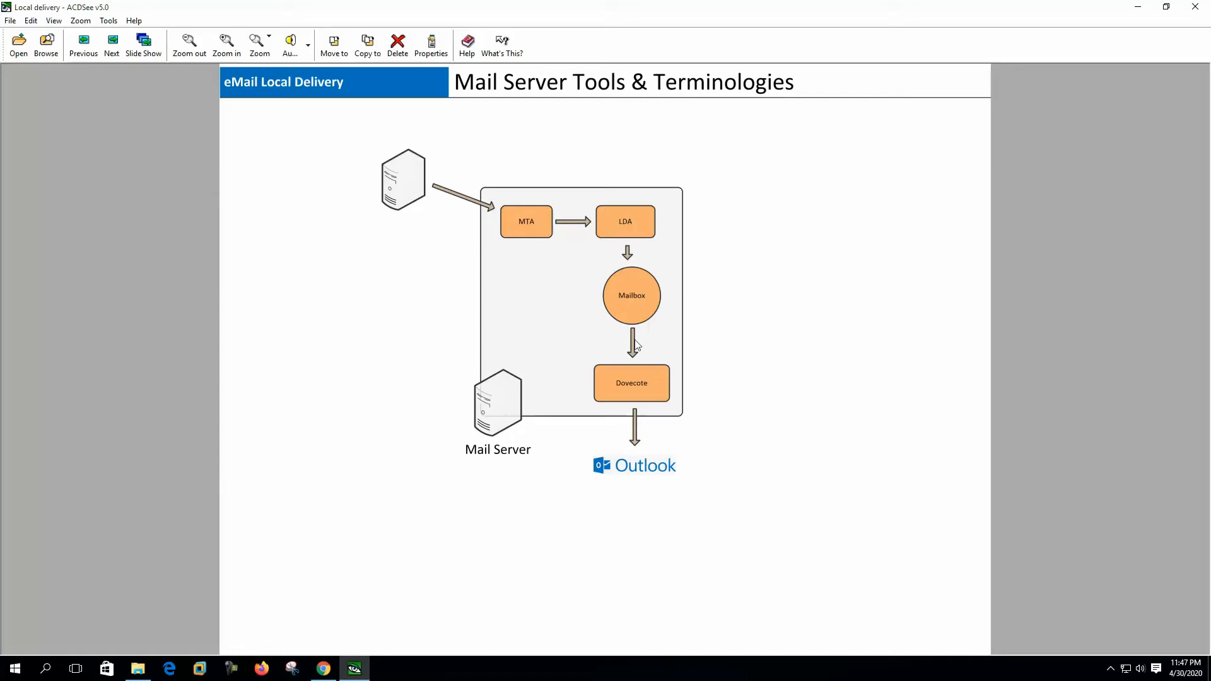
{"action": "mouse_move", "coordinate": [629, 312]}
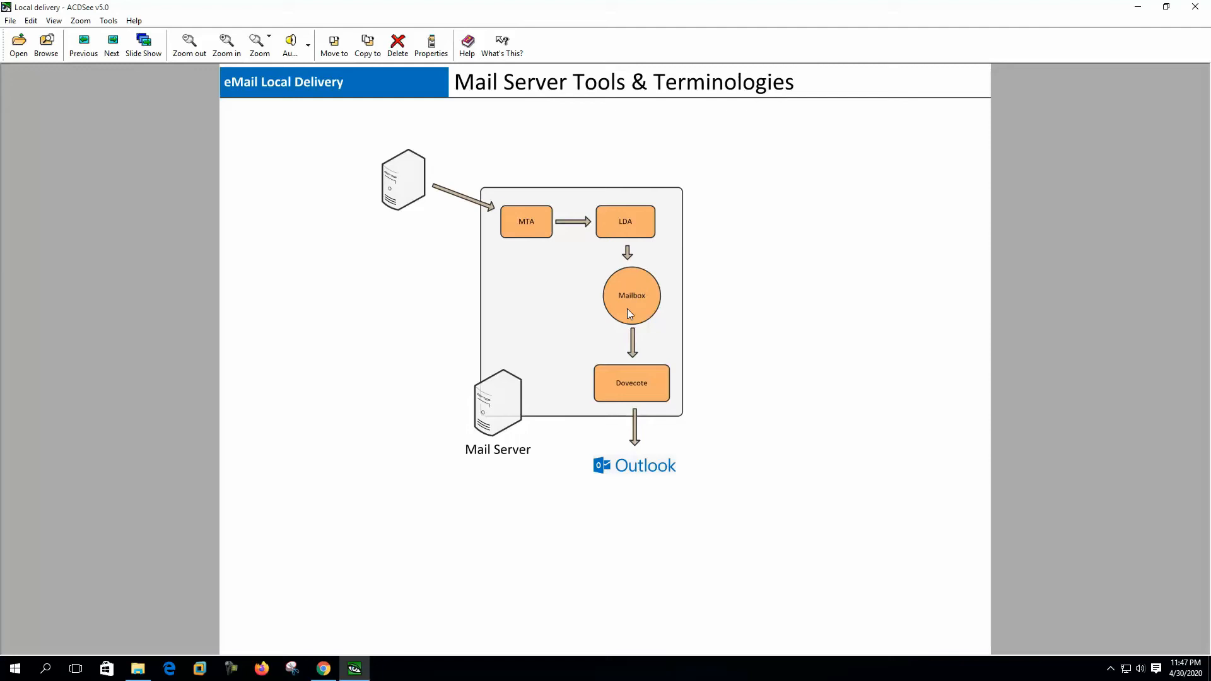
{"action": "mouse_move", "coordinate": [651, 298]}
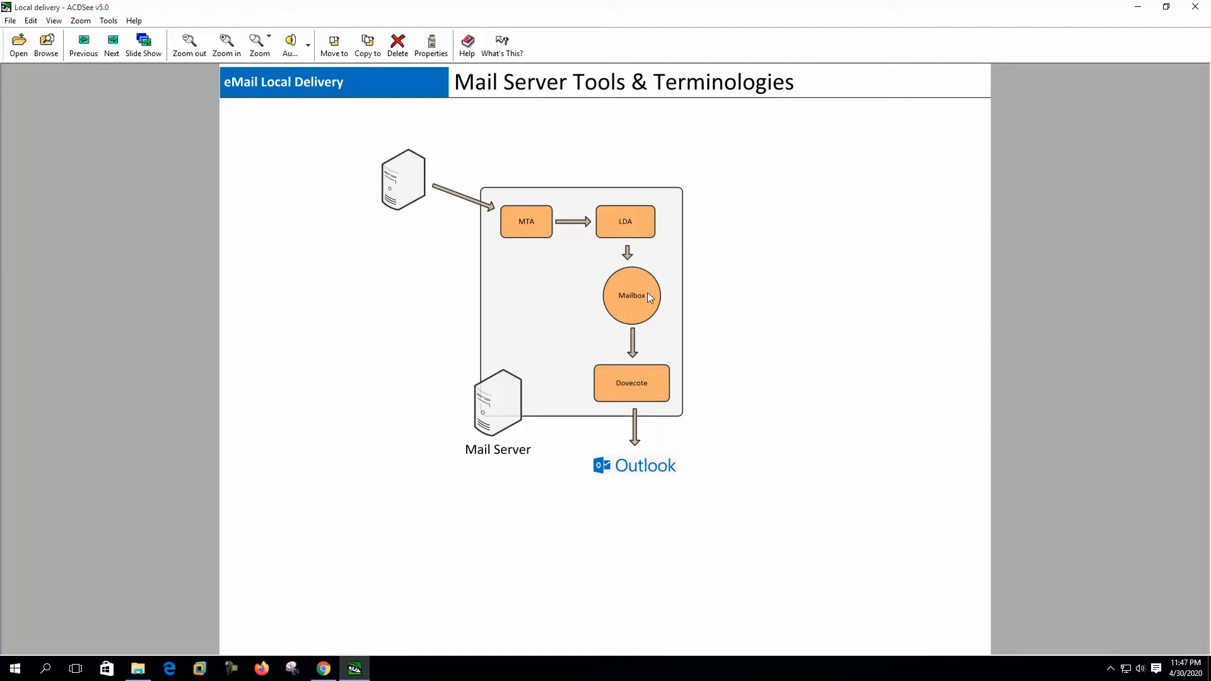
{"action": "mouse_move", "coordinate": [636, 288]}
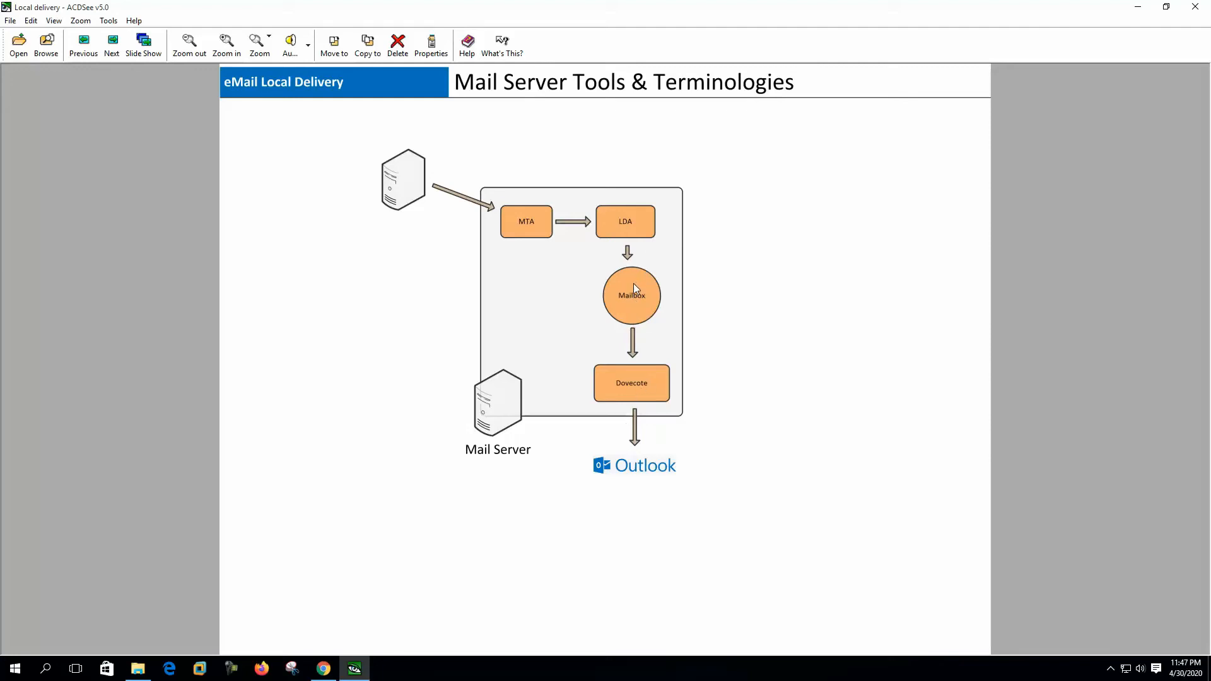
{"action": "mouse_move", "coordinate": [647, 324]}
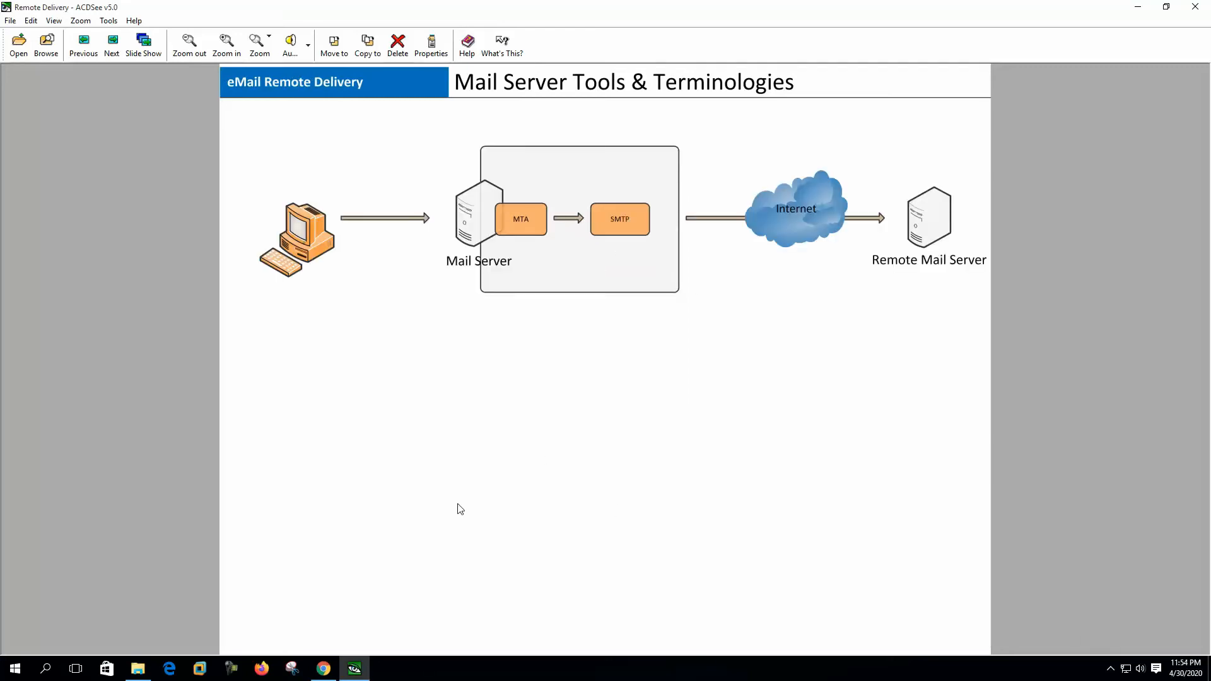
{"action": "mouse_move", "coordinate": [463, 423]}
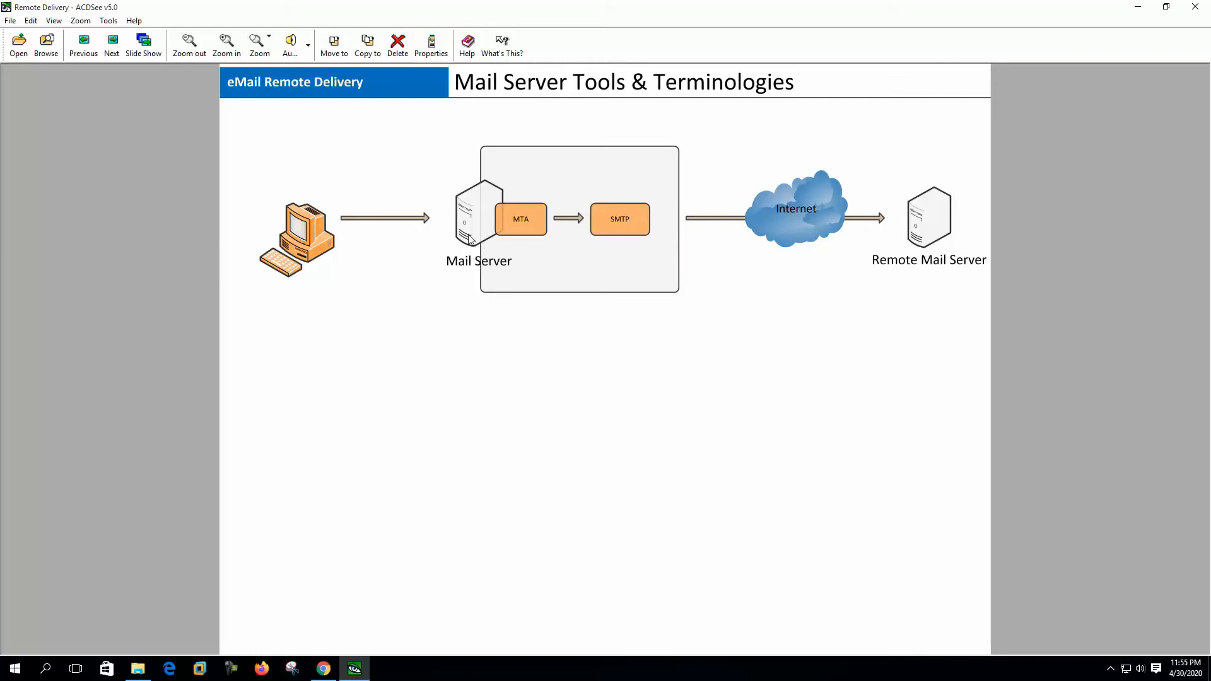
{"action": "mouse_move", "coordinate": [893, 233]}
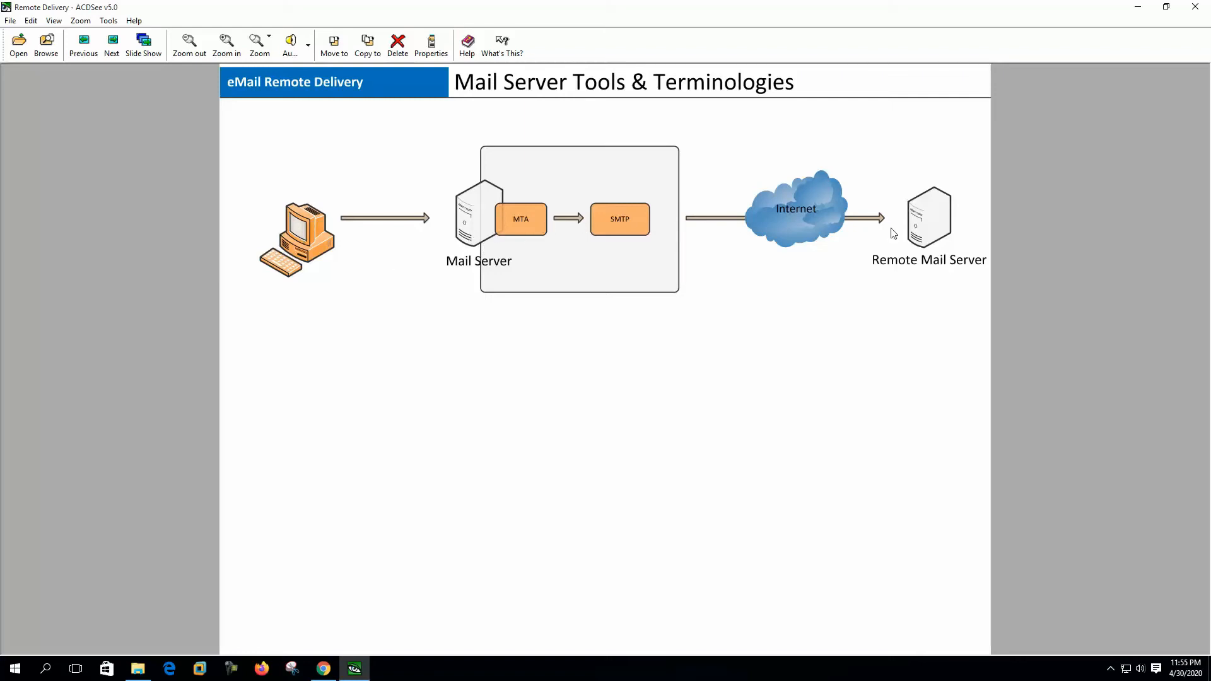
{"action": "mouse_move", "coordinate": [803, 236]}
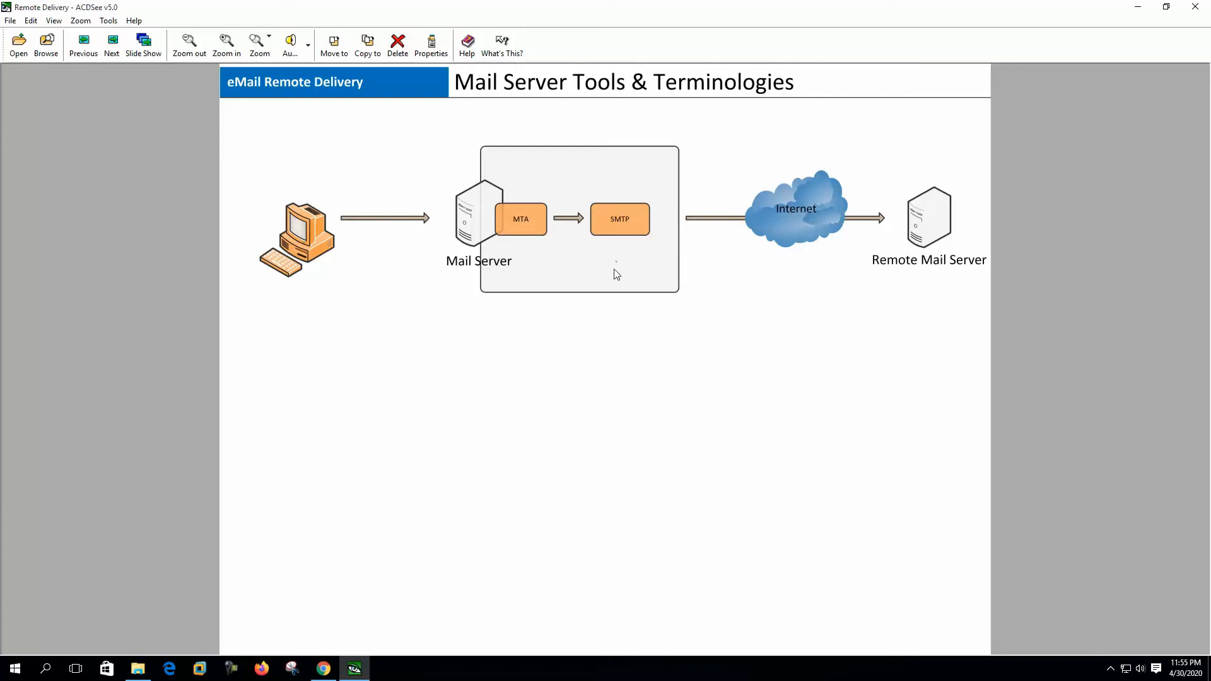
{"action": "mouse_move", "coordinate": [512, 280]}
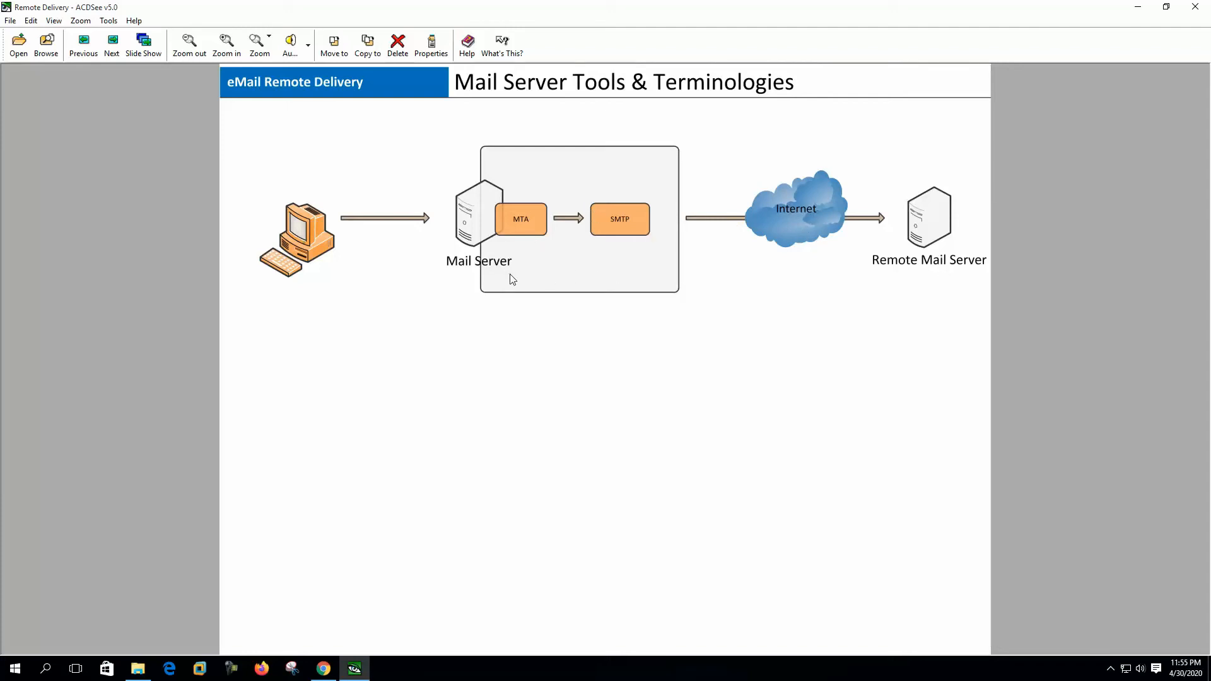
{"action": "mouse_move", "coordinate": [586, 247]}
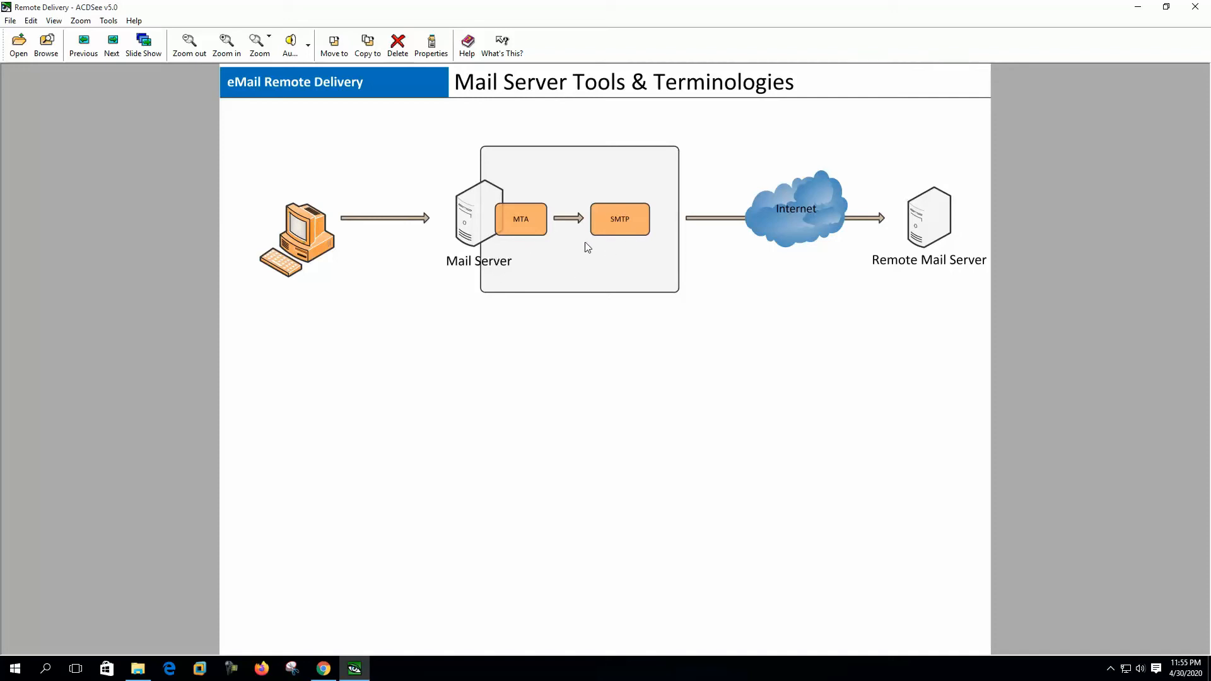
{"action": "mouse_move", "coordinate": [669, 269]}
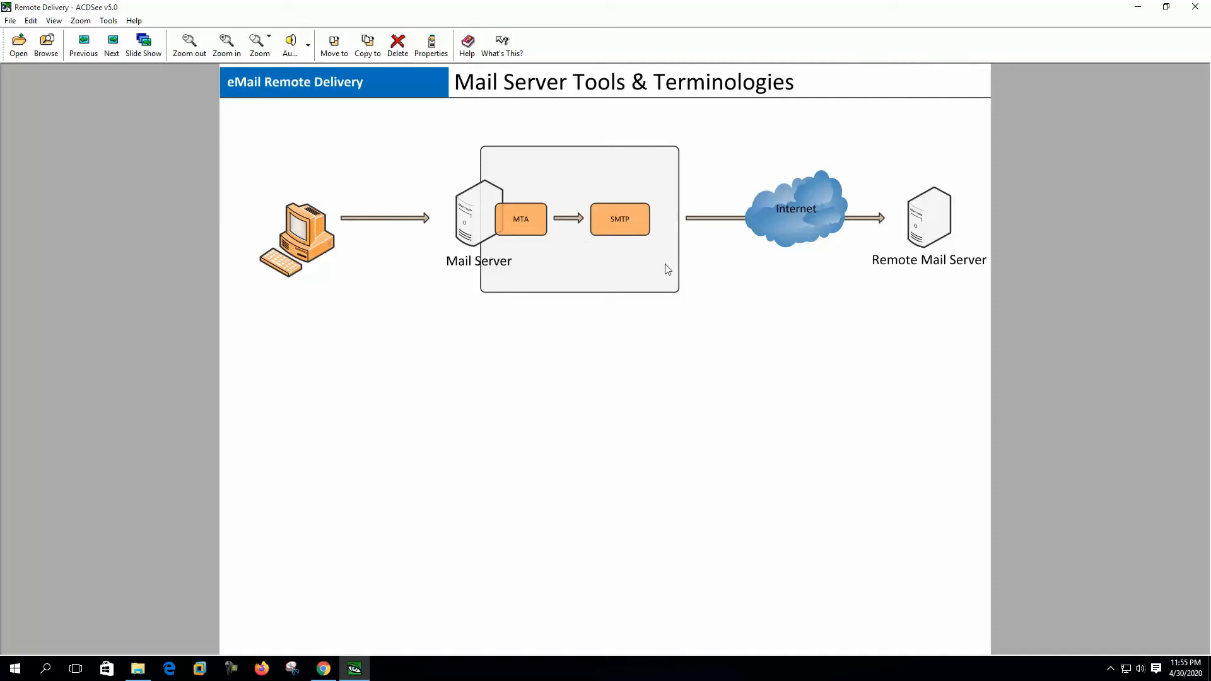
{"action": "mouse_move", "coordinate": [694, 222]}
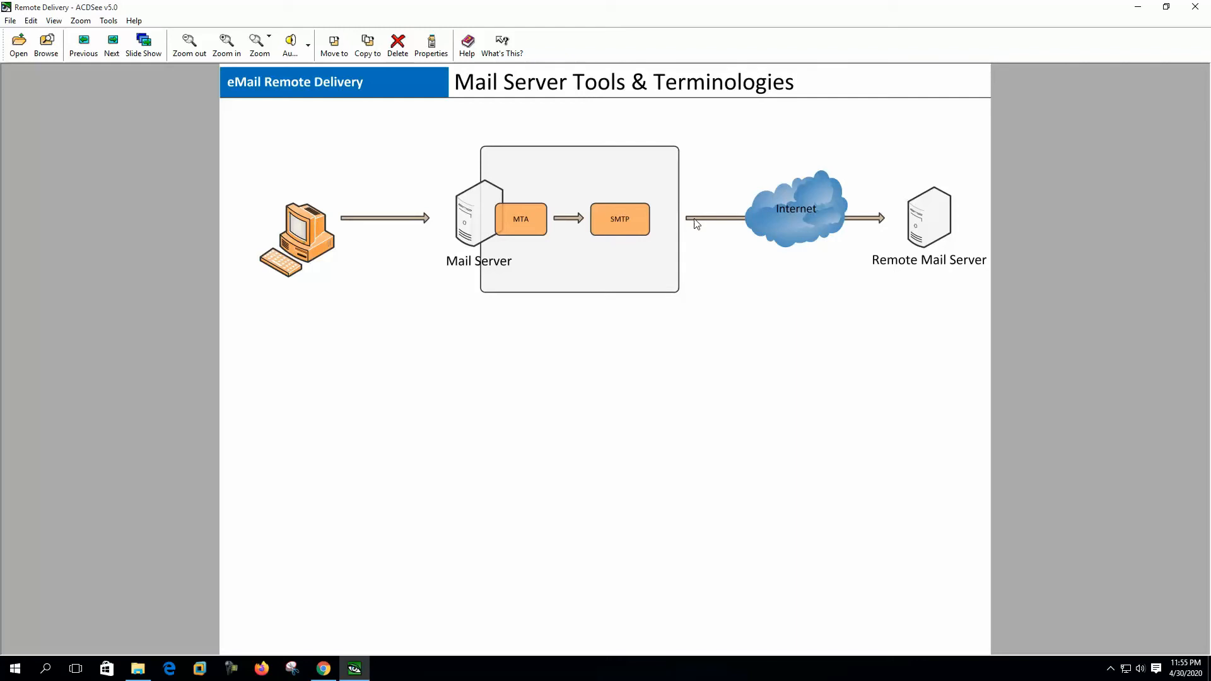
{"action": "mouse_move", "coordinate": [604, 222]}
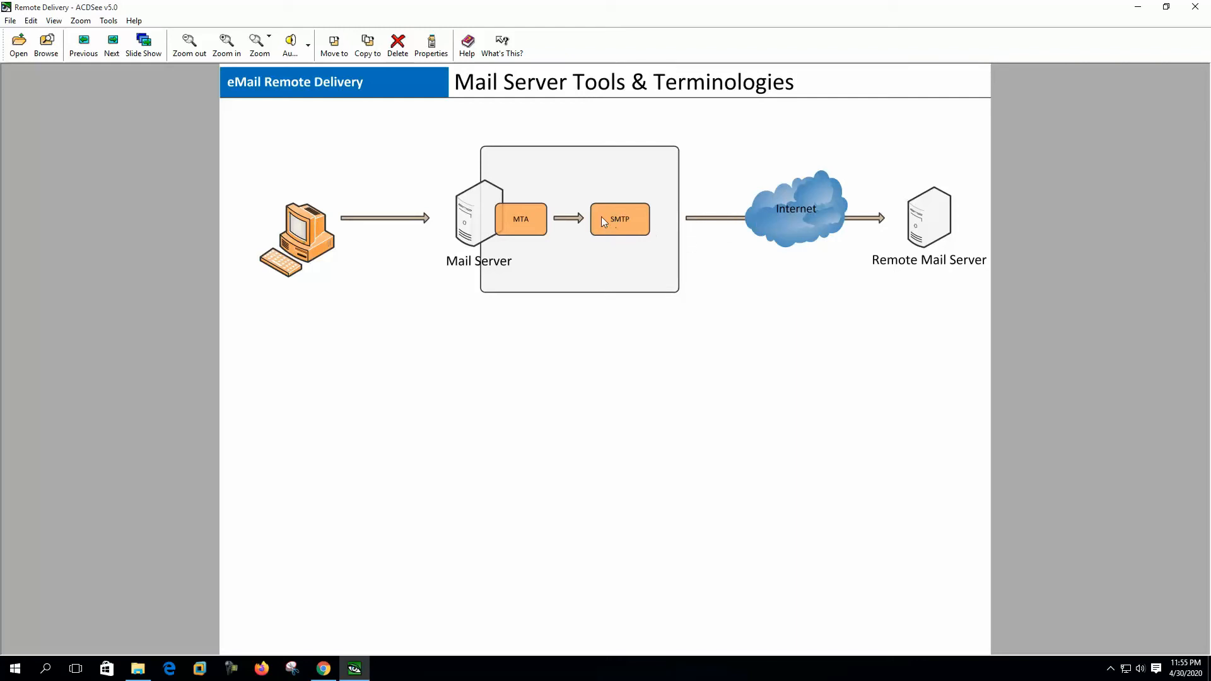
{"action": "mouse_move", "coordinate": [624, 236]}
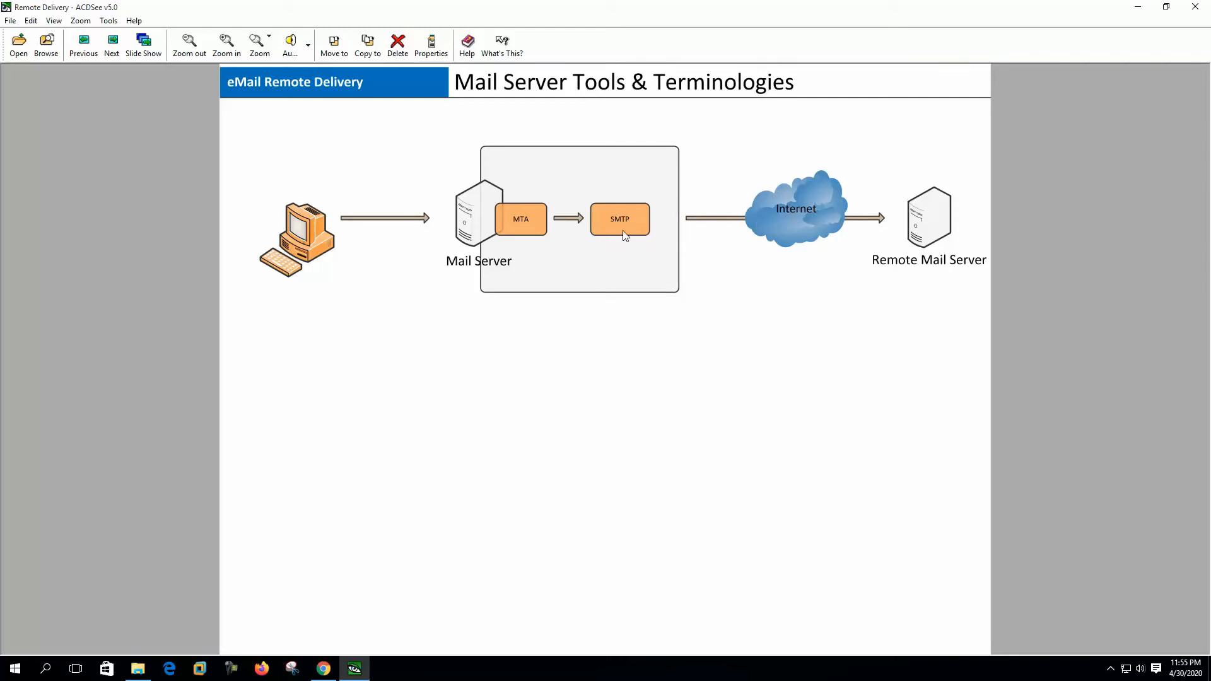
Advance past Remote Delivery to the Inbound Relay/Gateway diagram with mx1 and mailer servers.
{"action": "left_click", "coordinate": [111, 45]}
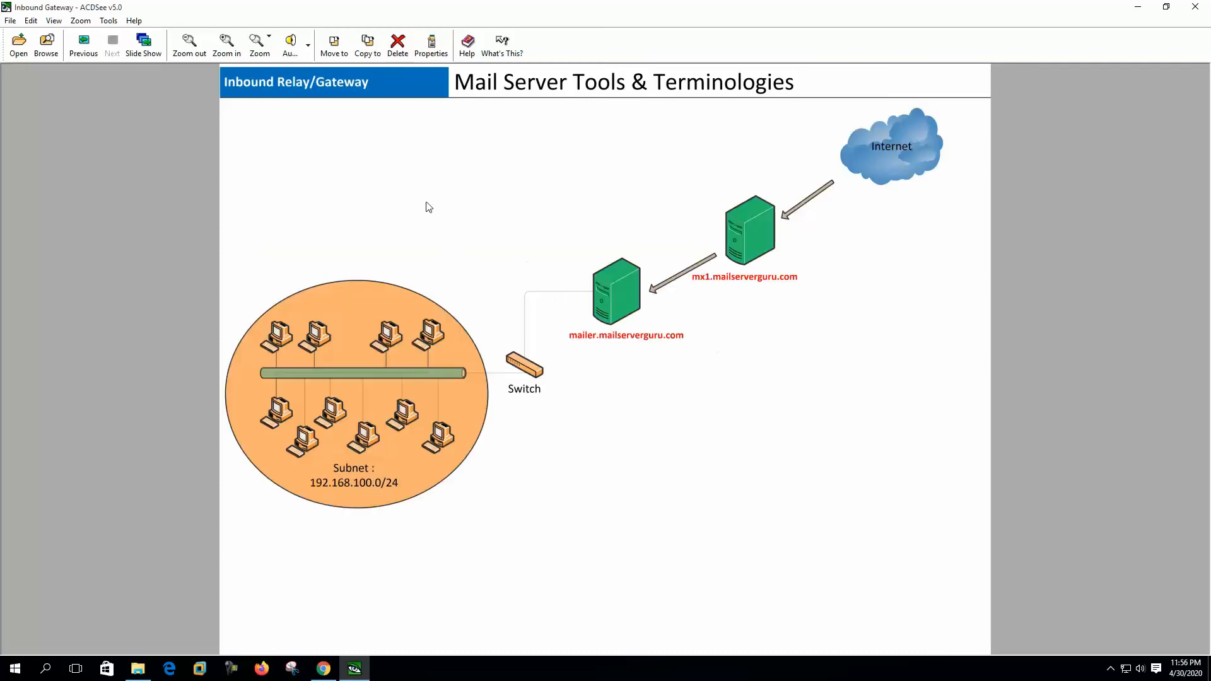
{"action": "mouse_move", "coordinate": [435, 271]}
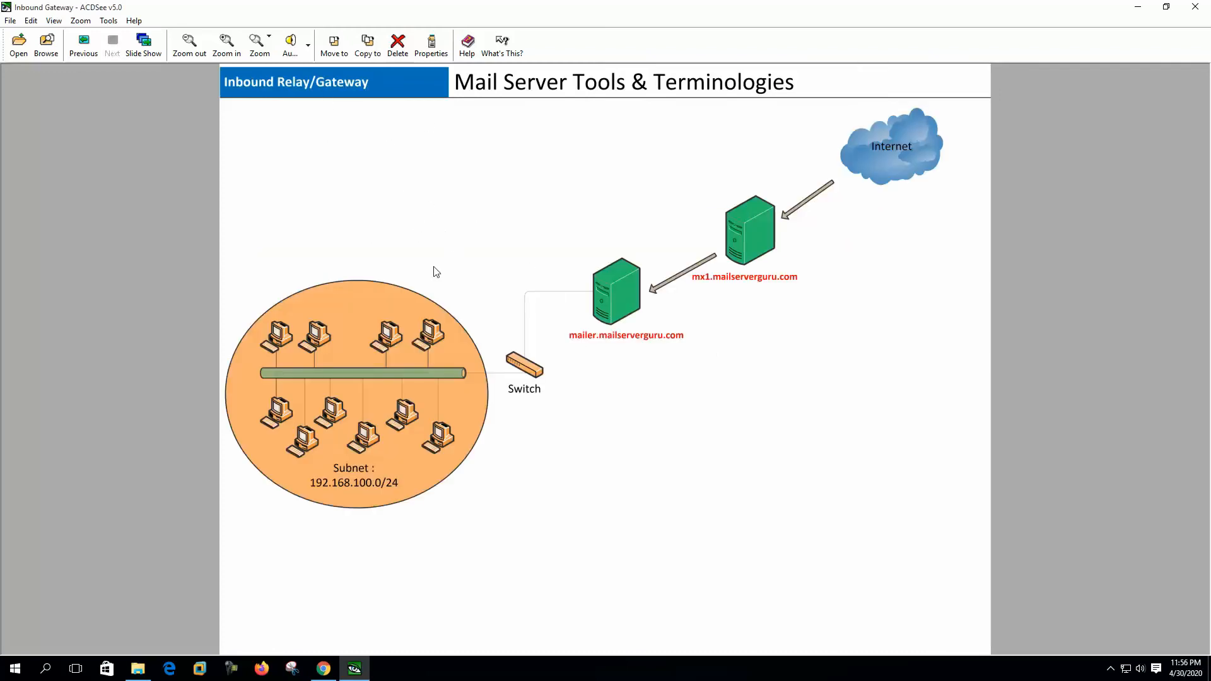
{"action": "mouse_move", "coordinate": [760, 495]}
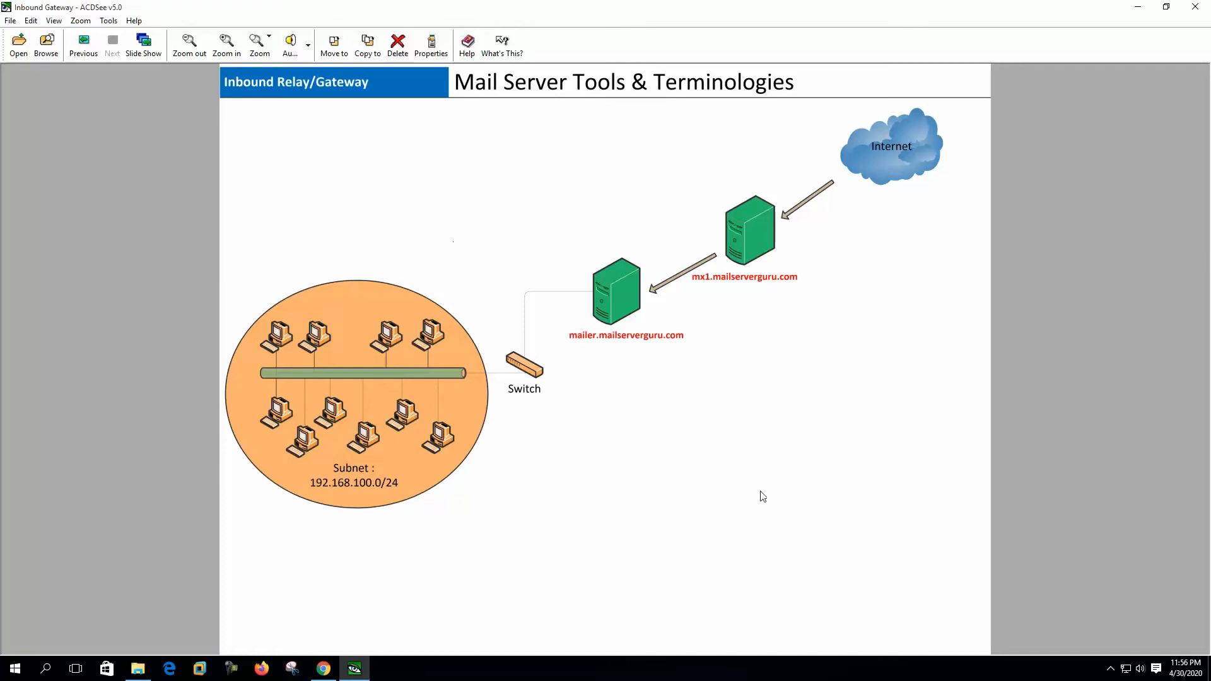
{"action": "mouse_move", "coordinate": [745, 247]}
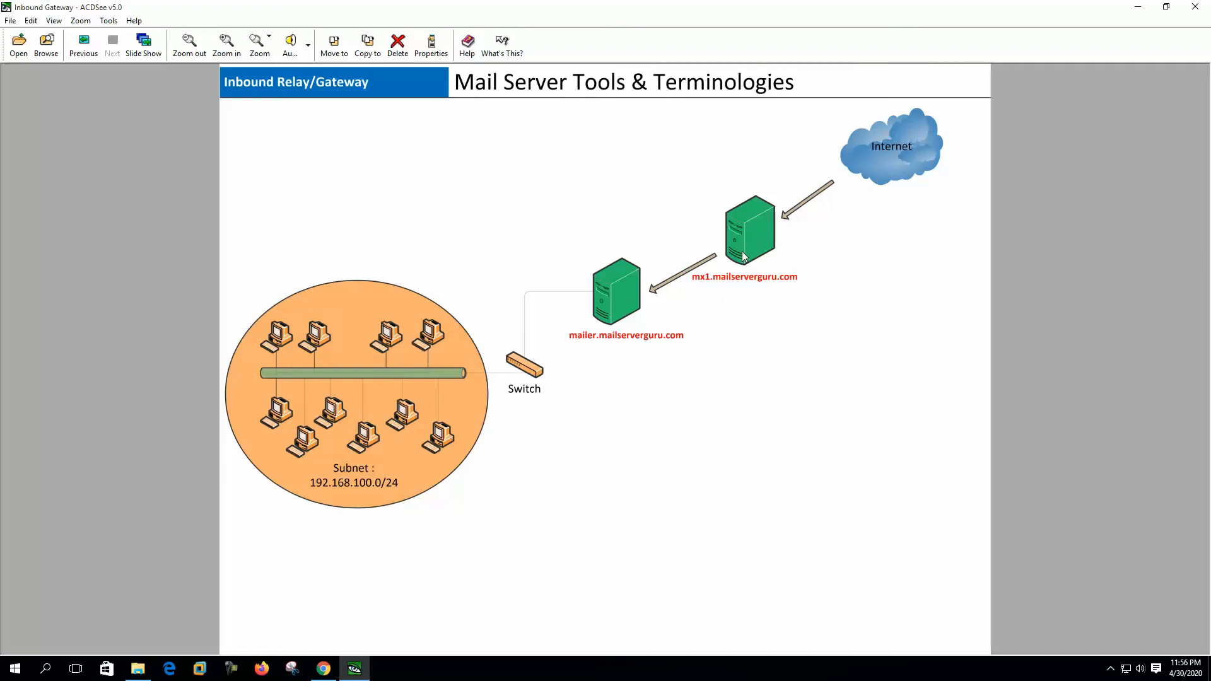
{"action": "mouse_move", "coordinate": [611, 326]}
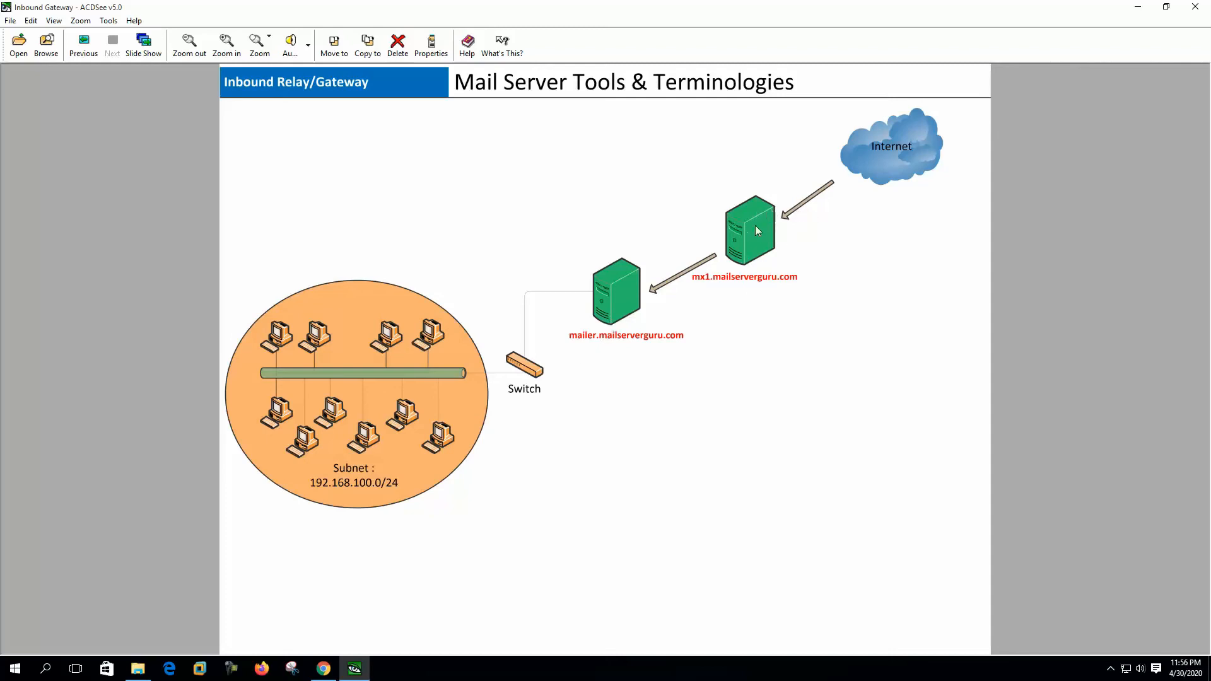
{"action": "mouse_move", "coordinate": [761, 247]}
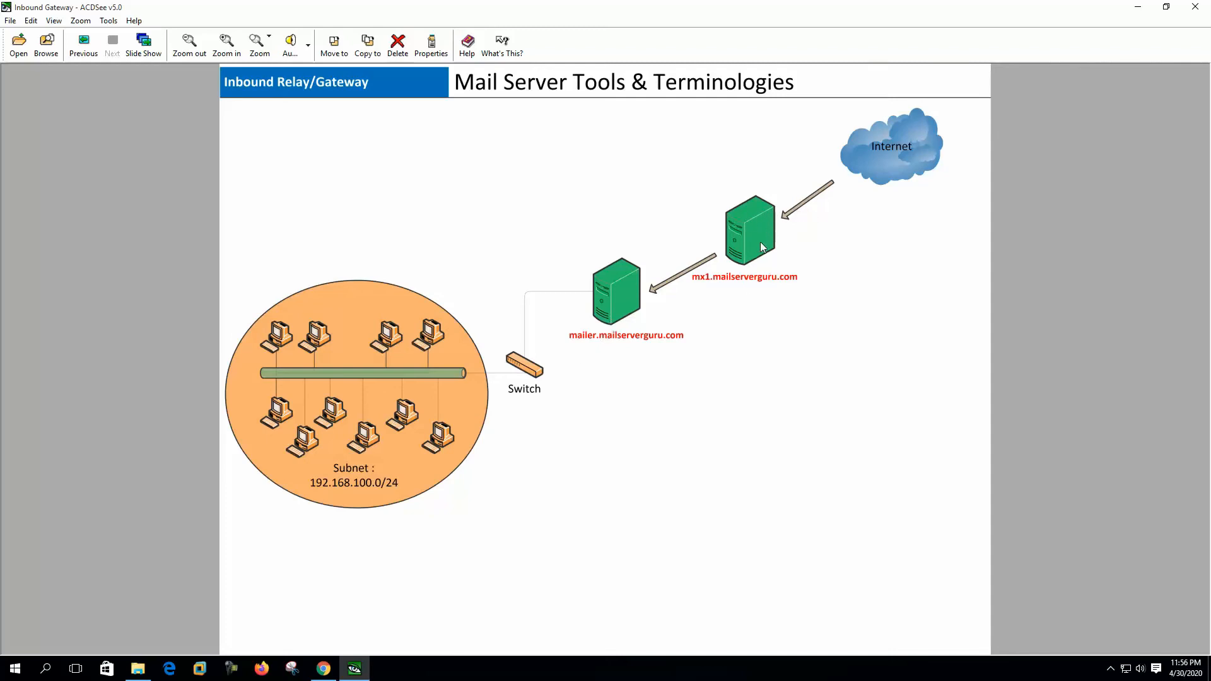
{"action": "mouse_move", "coordinate": [824, 246]}
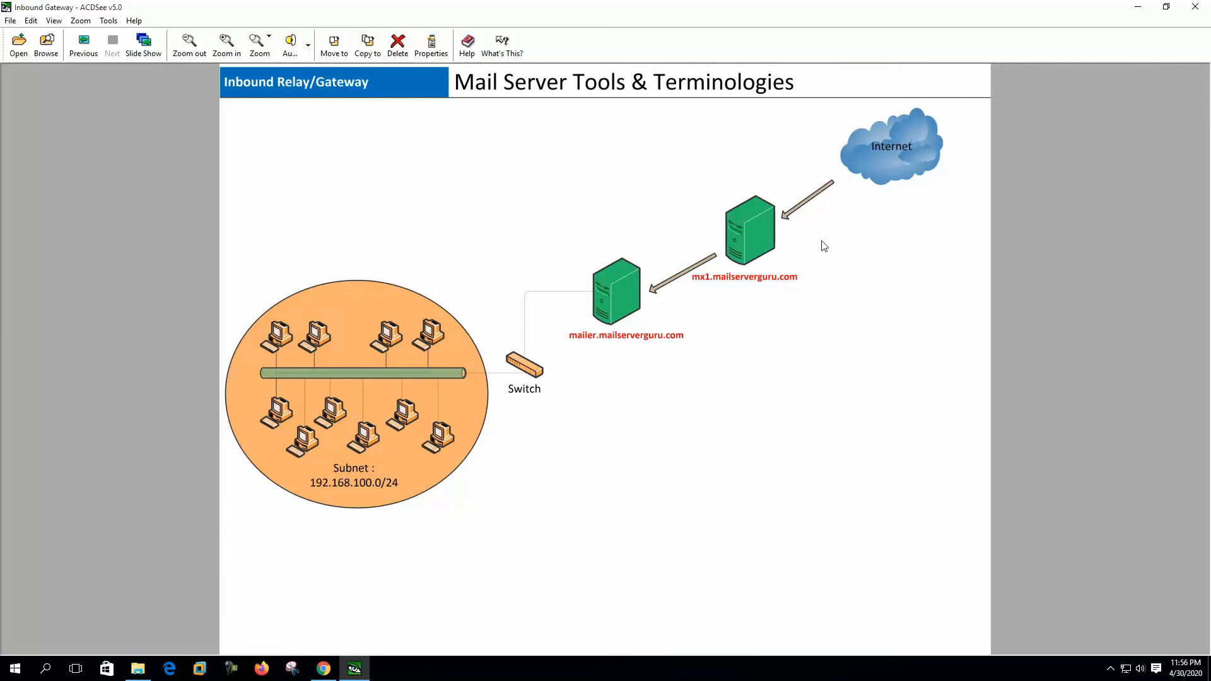
{"action": "mouse_move", "coordinate": [743, 264]}
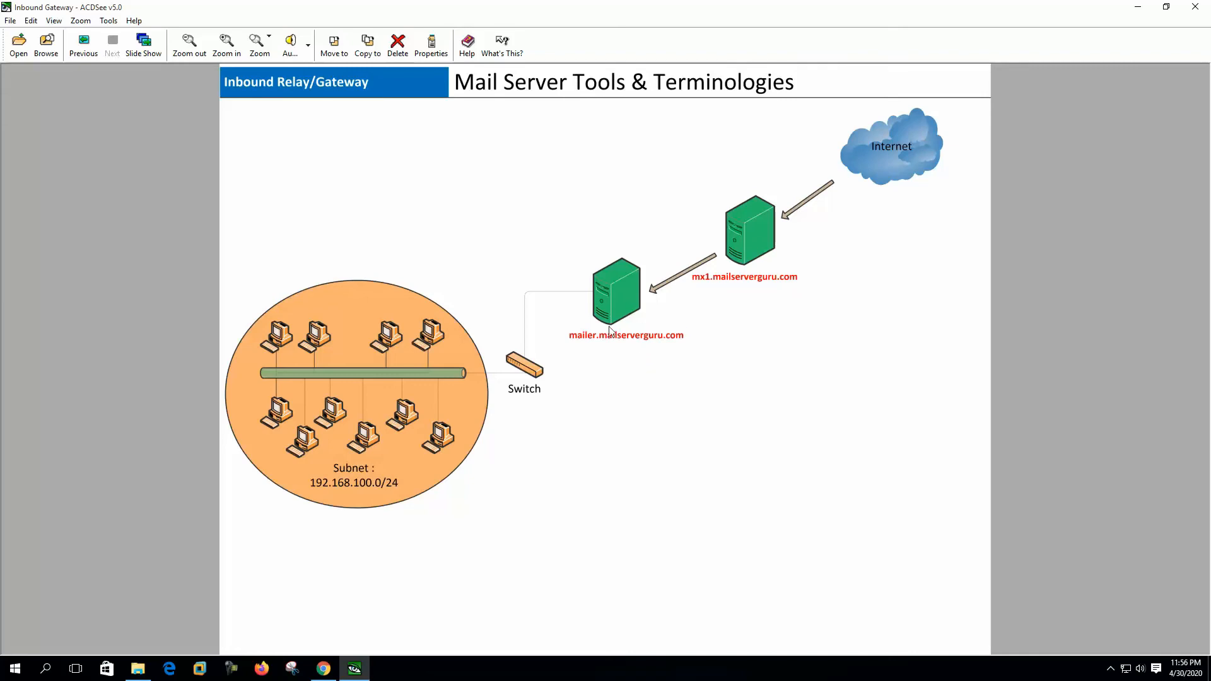
{"action": "mouse_move", "coordinate": [370, 421]}
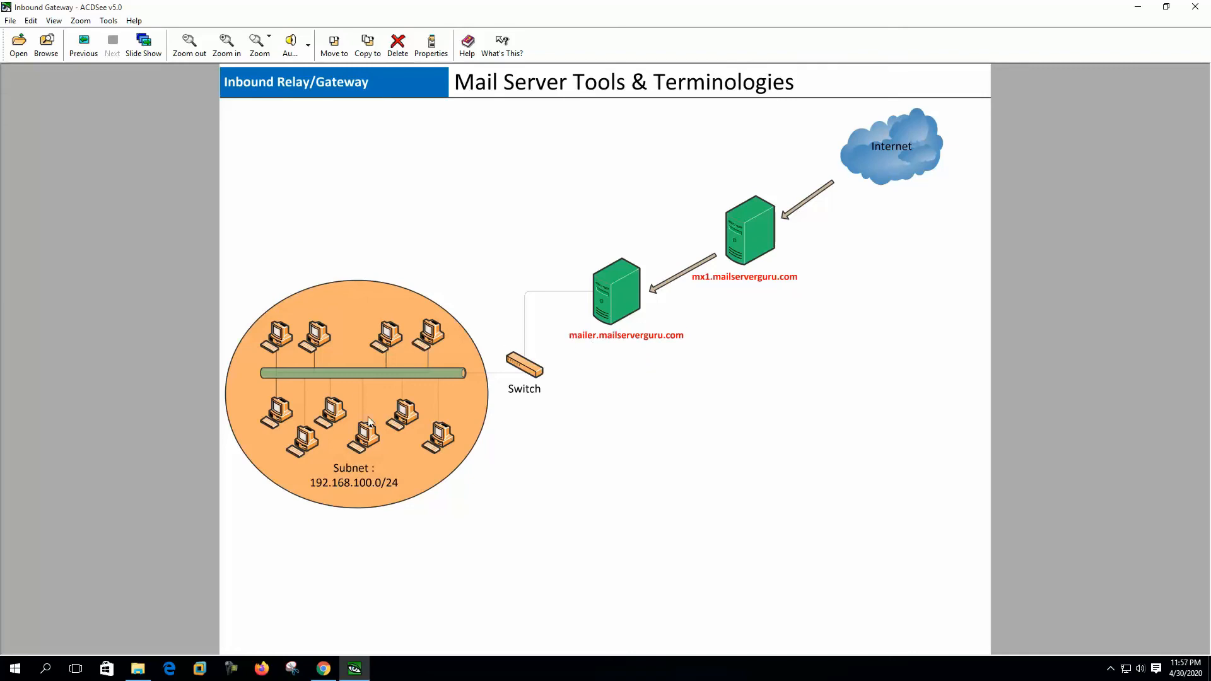
{"action": "mouse_move", "coordinate": [601, 322]}
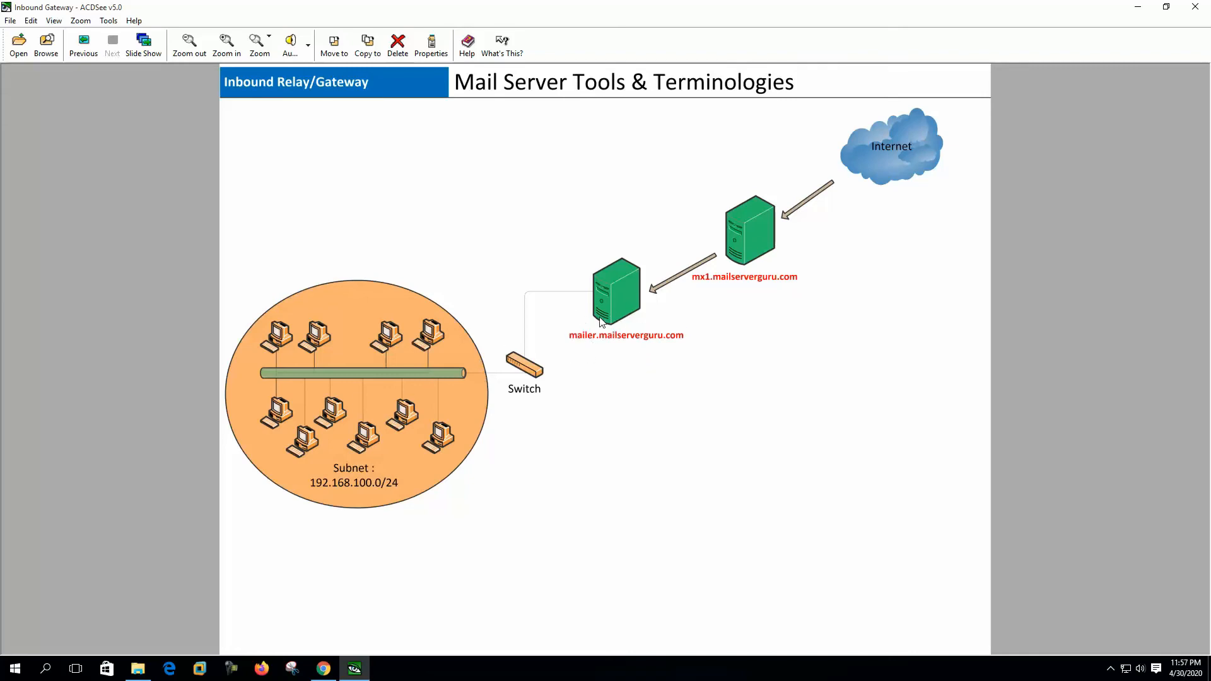
Advance to the Smarthost diagram showing mailer.mailserverguru.com sending outbound via smarthost.
{"action": "left_click", "coordinate": [111, 45]}
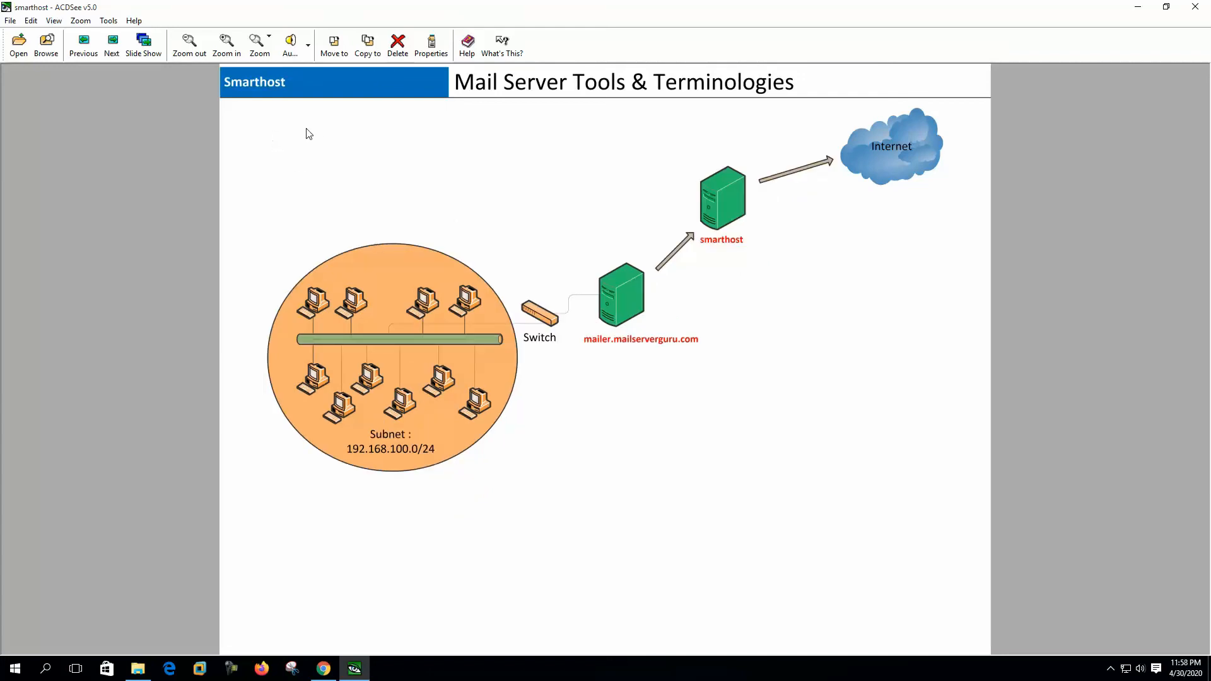
{"action": "mouse_move", "coordinate": [476, 247]}
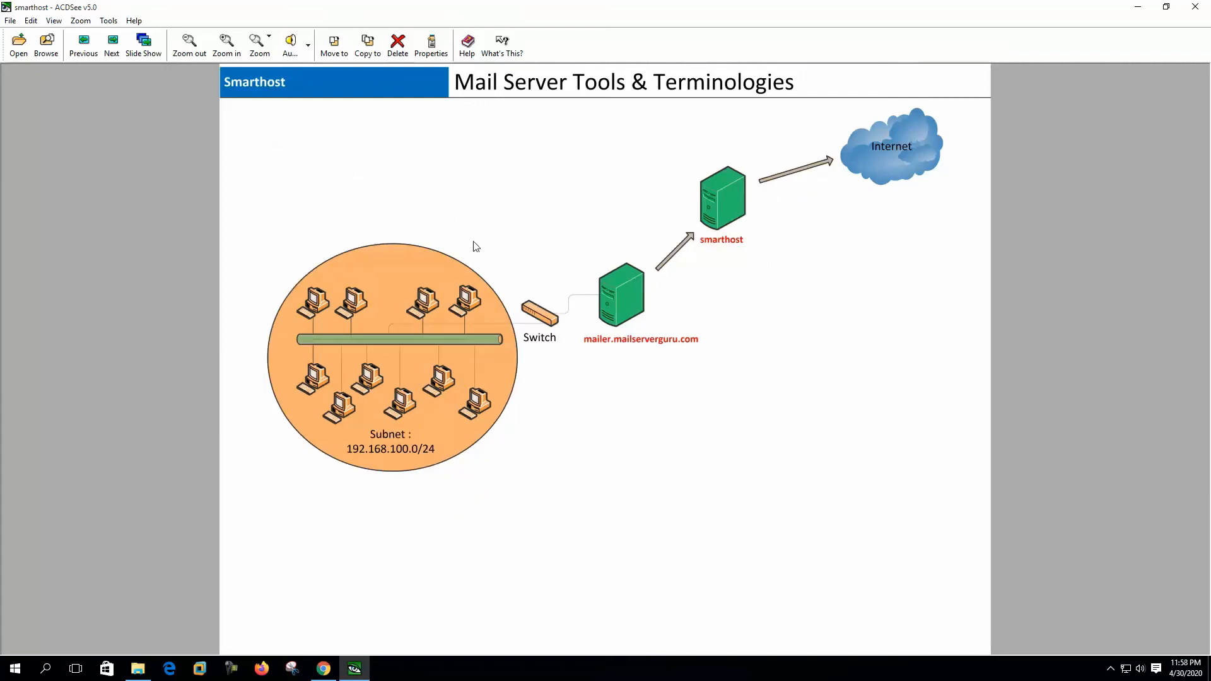
{"action": "mouse_move", "coordinate": [753, 193]}
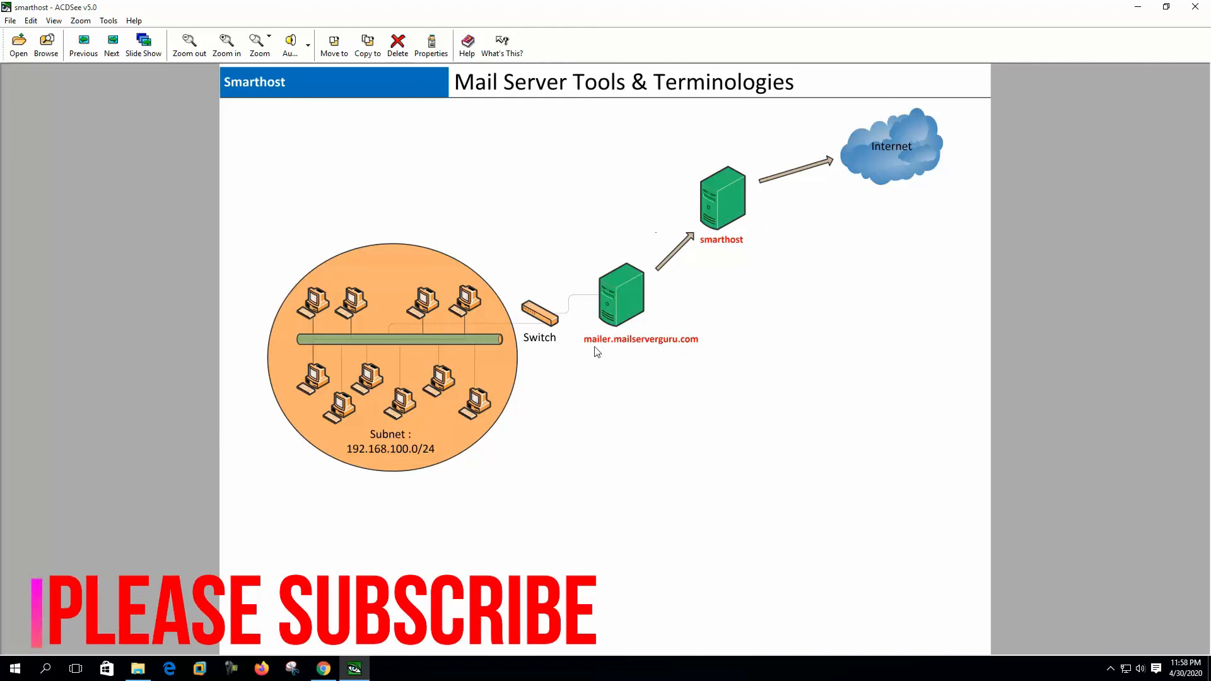
{"action": "mouse_move", "coordinate": [578, 292]}
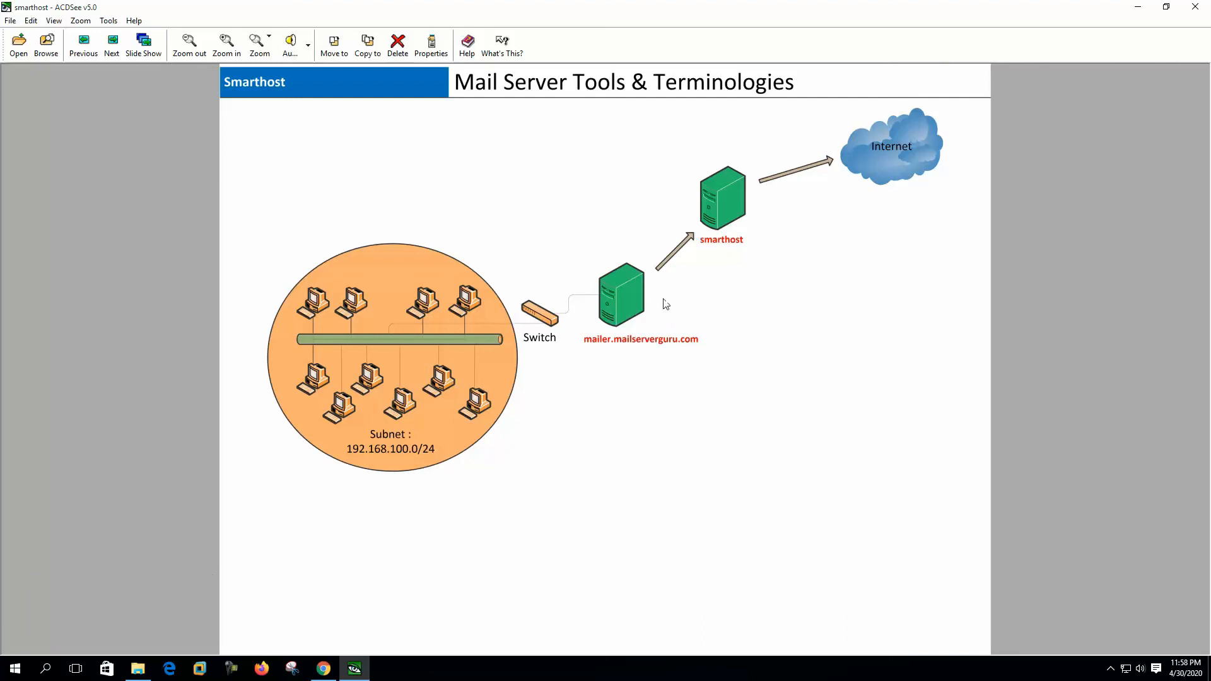
{"action": "mouse_move", "coordinate": [710, 284]}
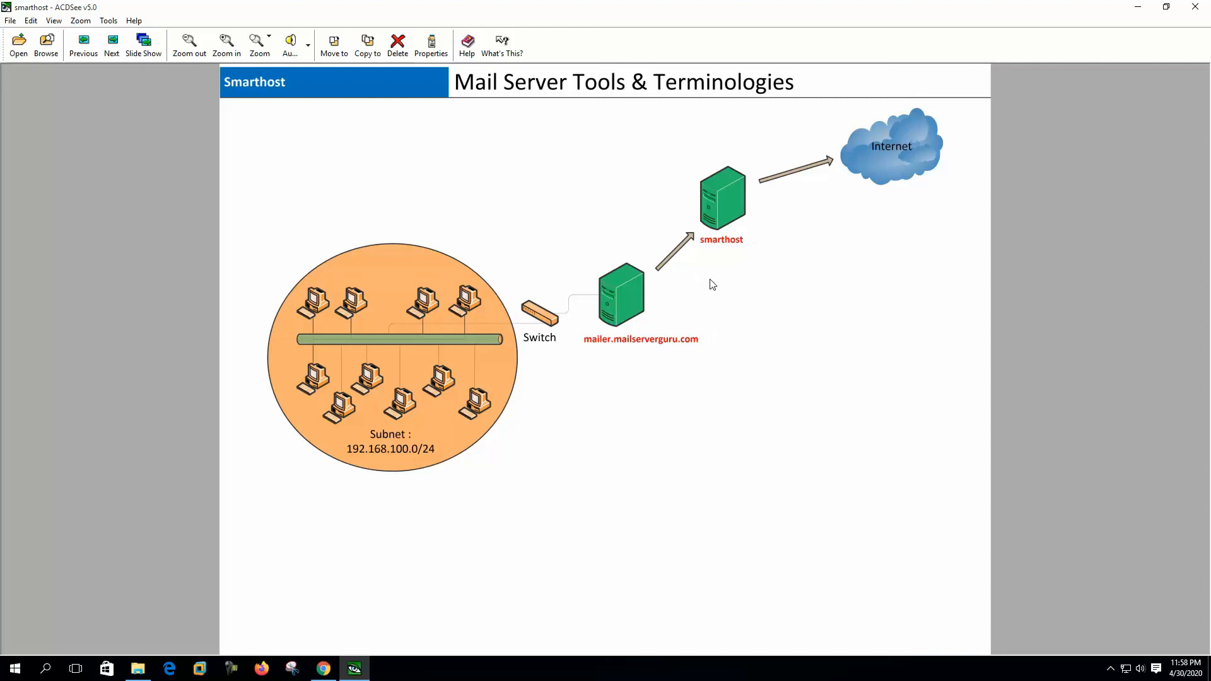
{"action": "mouse_move", "coordinate": [807, 179]}
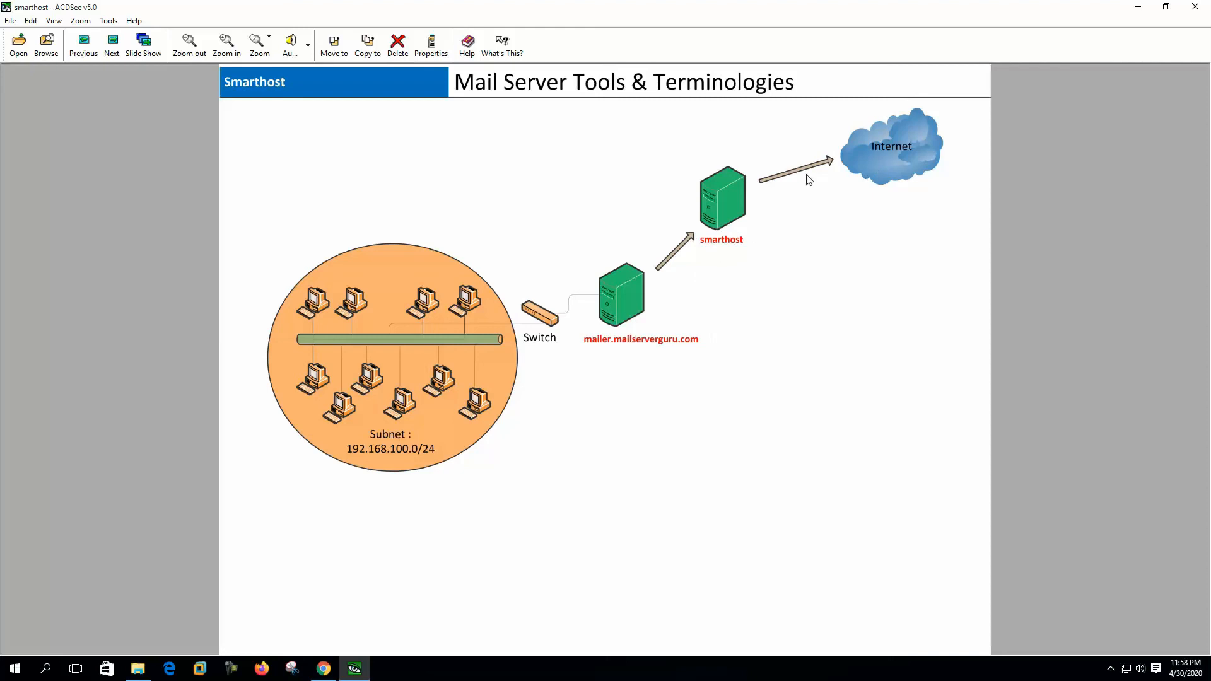
{"action": "mouse_move", "coordinate": [757, 212]}
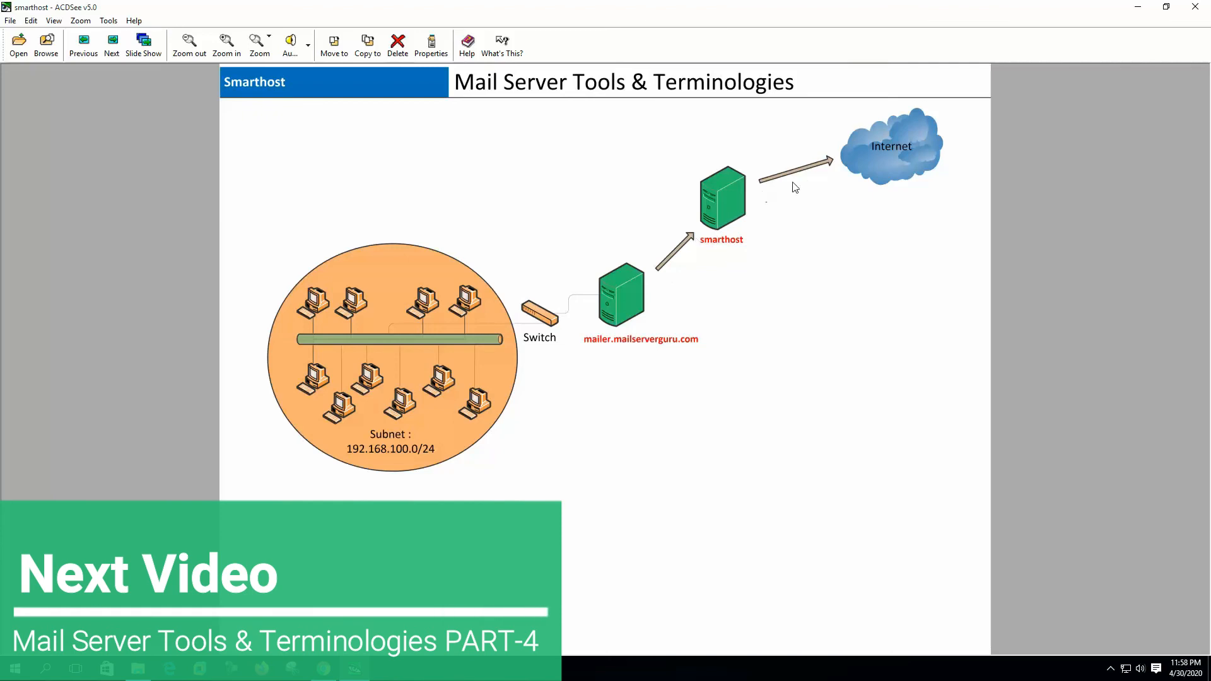
{"action": "mouse_move", "coordinate": [681, 243]}
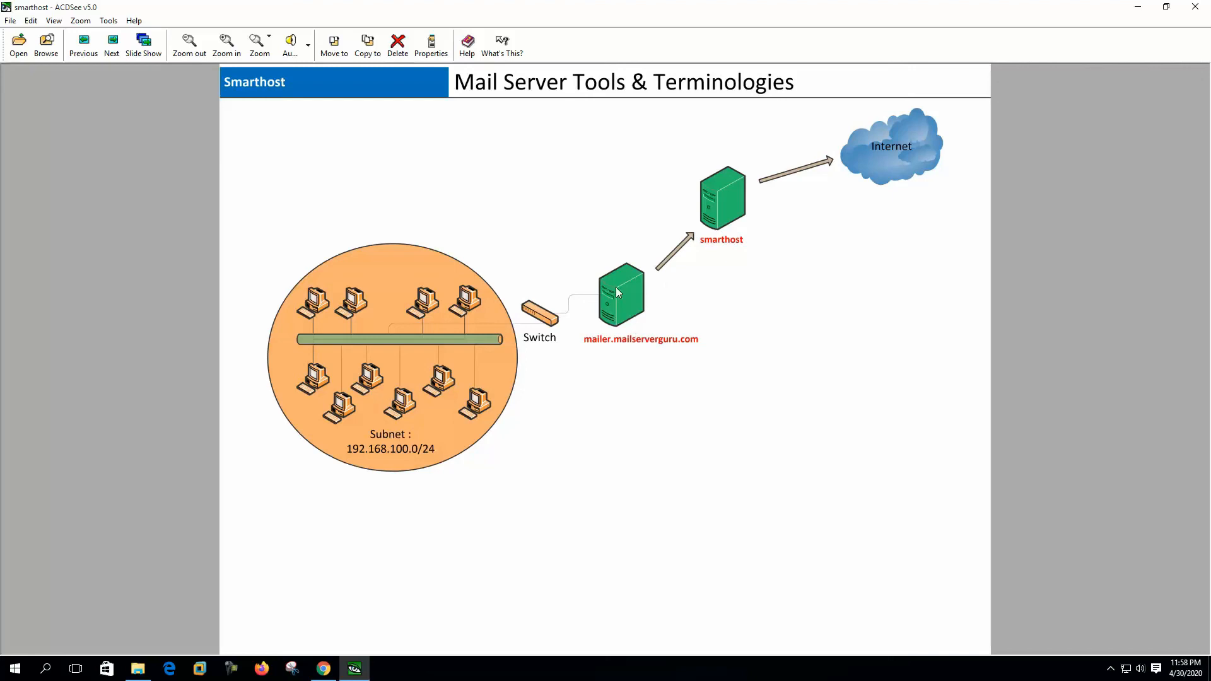
{"action": "mouse_move", "coordinate": [723, 233]}
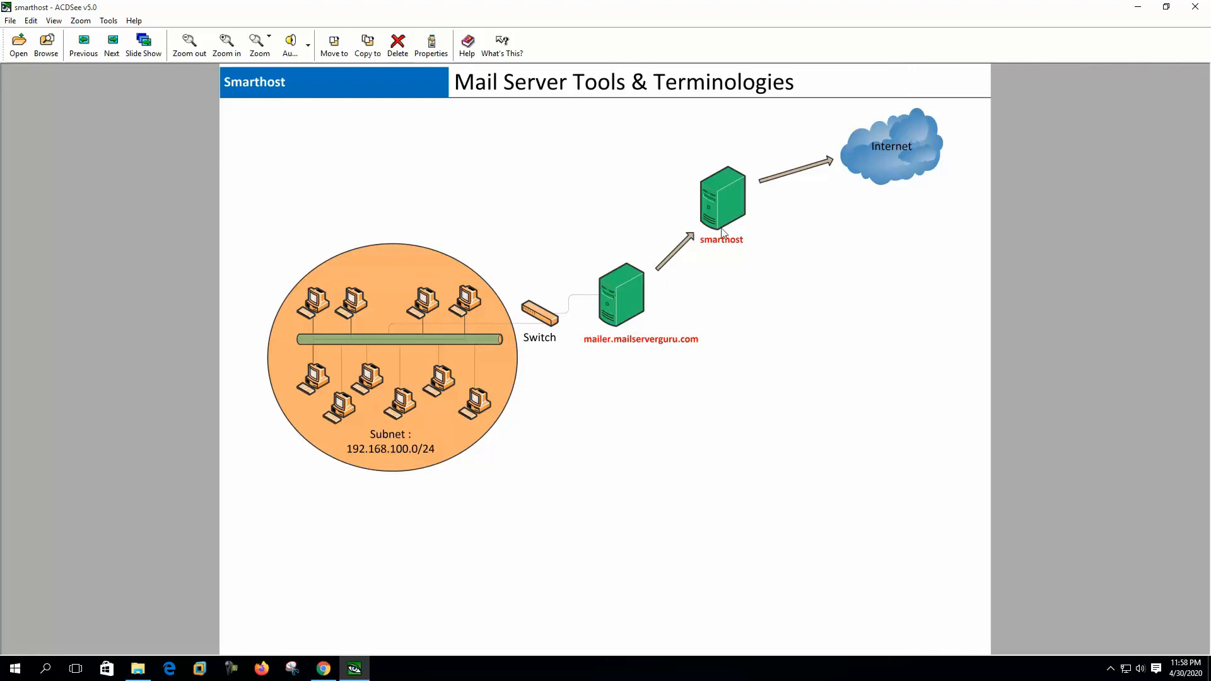
{"action": "mouse_move", "coordinate": [829, 184]}
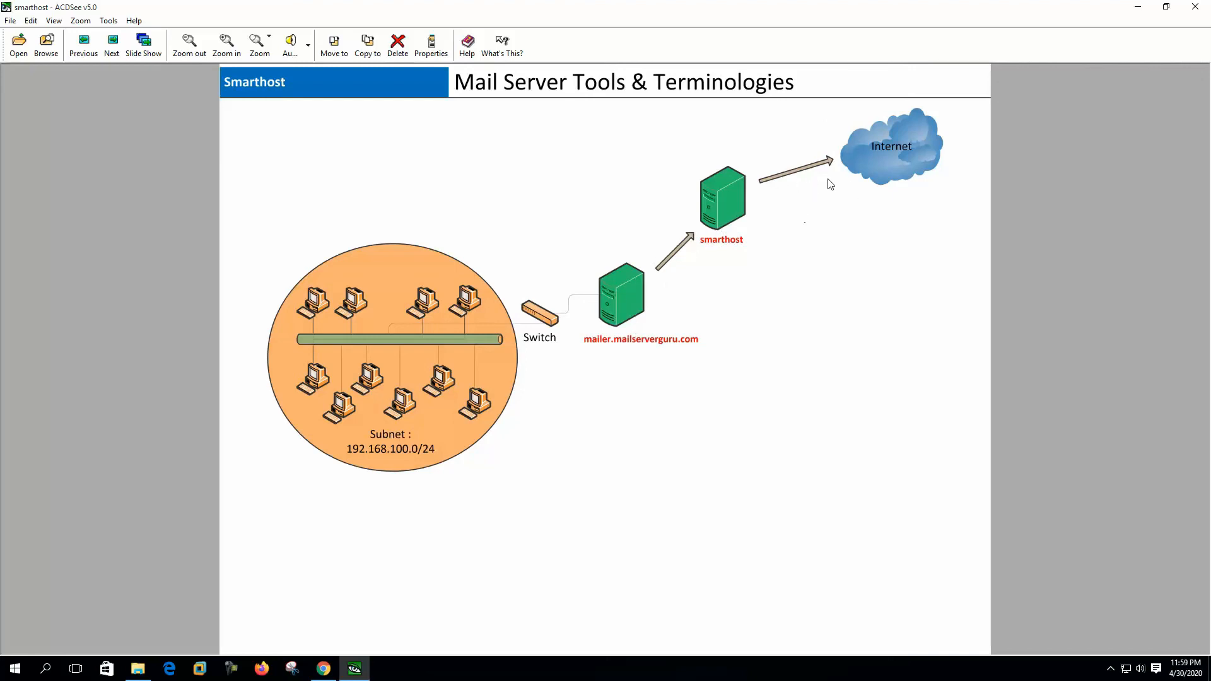
{"action": "mouse_move", "coordinate": [815, 206]}
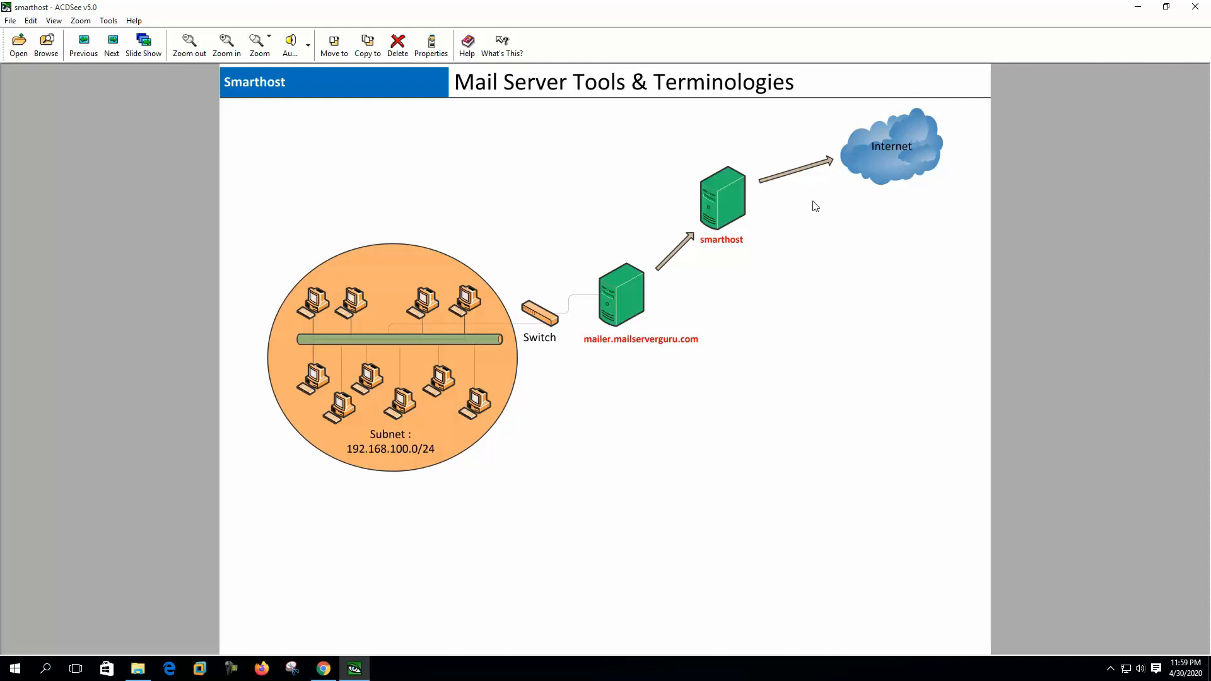
{"action": "mouse_move", "coordinate": [556, 328]}
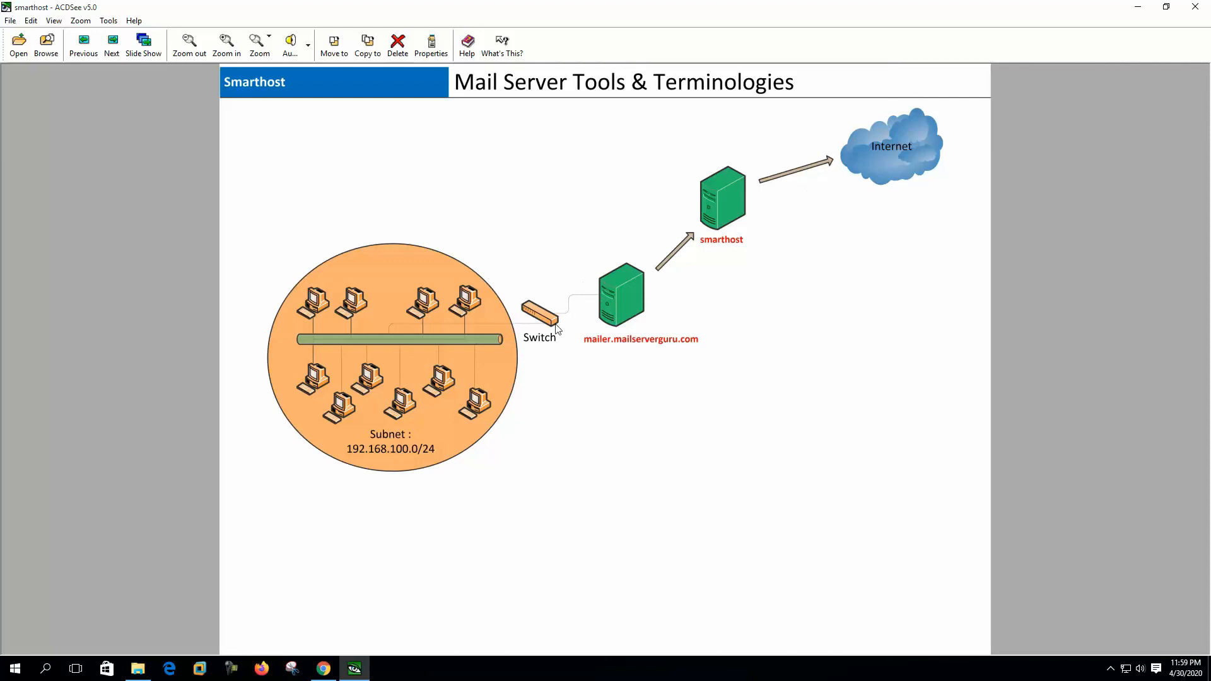